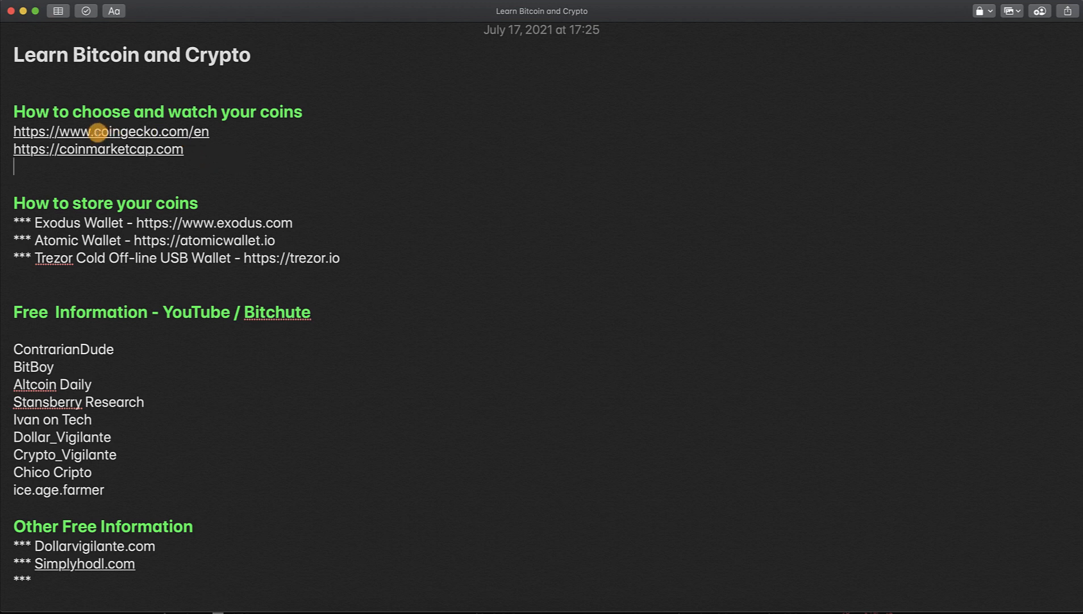
{"action": "mouse_move", "coordinate": [272, 153]}
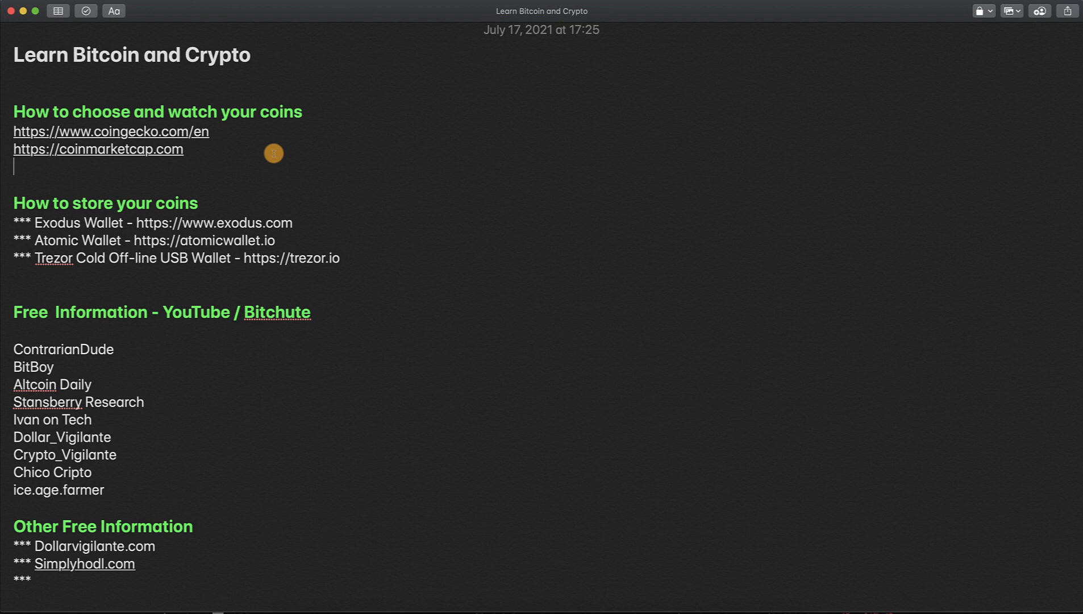
{"action": "mouse_move", "coordinate": [195, 154]}
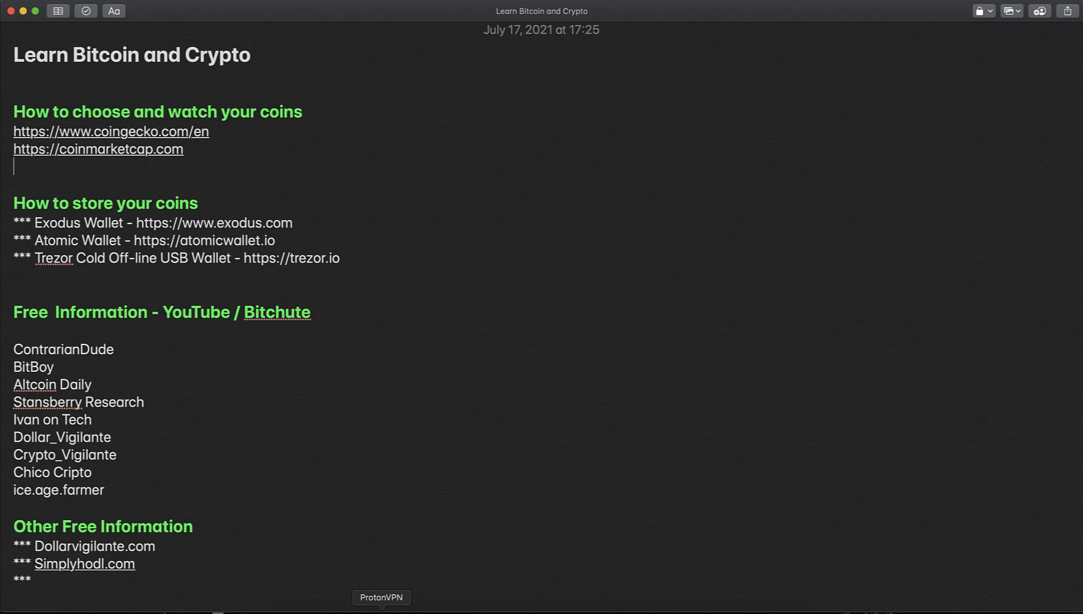
- Bring Firefox forward and show the CoinMarketCap cryptocurrency prices tab
{"action": "left_click", "coordinate": [110, 131]}
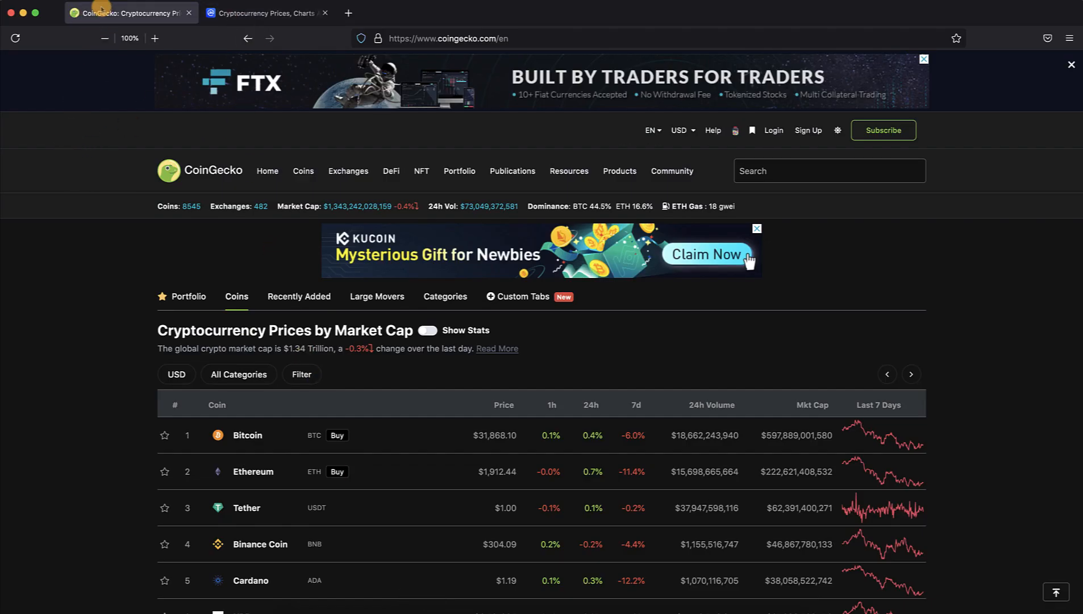
{"action": "left_click", "coordinate": [267, 12]}
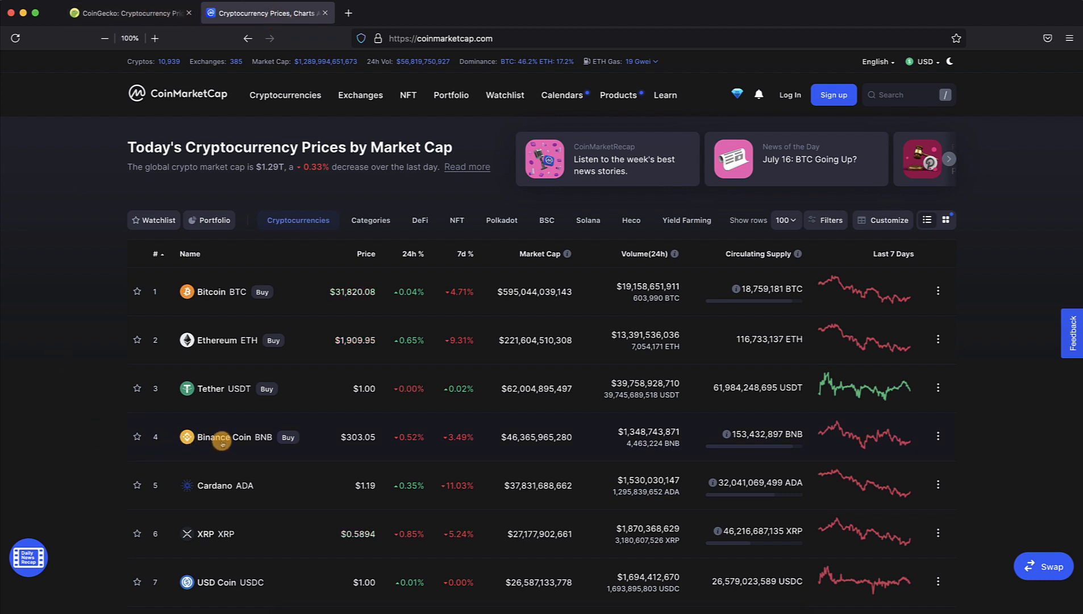
{"action": "mouse_move", "coordinate": [219, 437]}
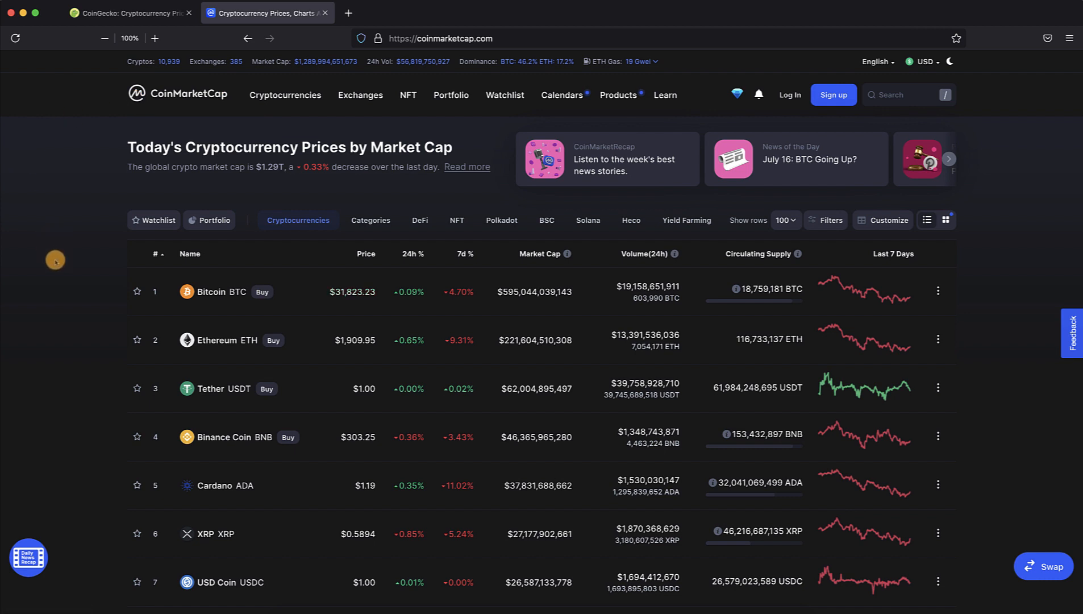
{"action": "mouse_move", "coordinate": [245, 311]}
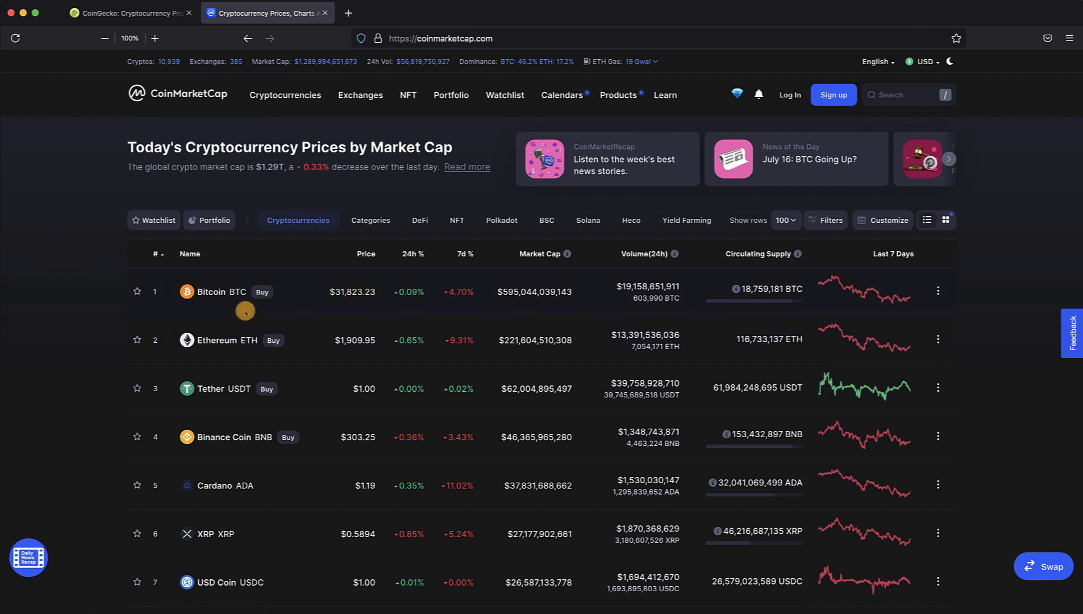
{"action": "mouse_move", "coordinate": [61, 233]}
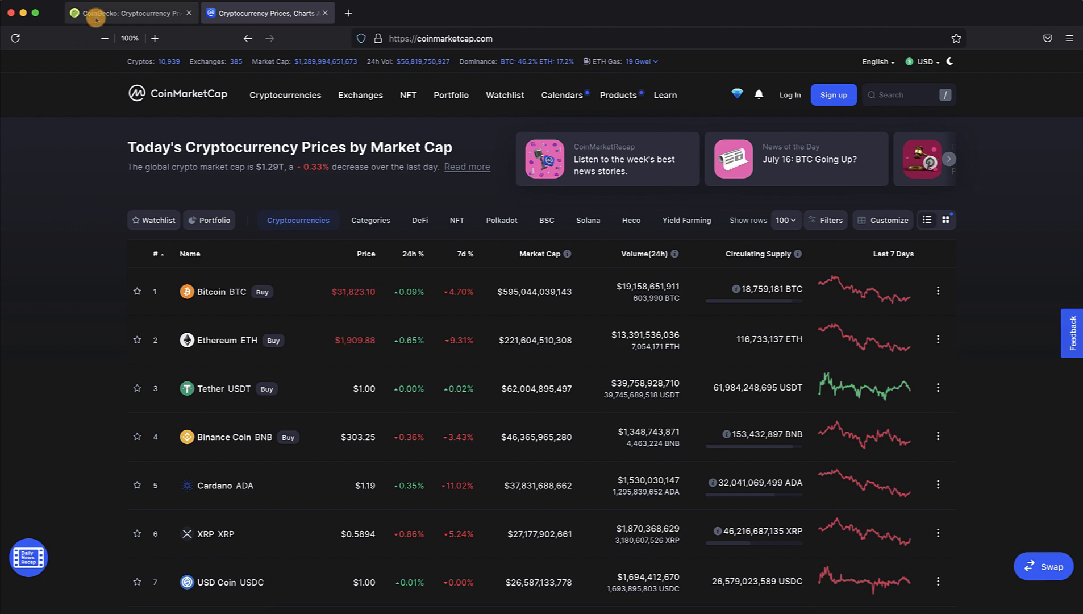
- Return to CoinGecko and scroll its price table down to Litecoin
{"action": "left_click", "coordinate": [128, 13]}
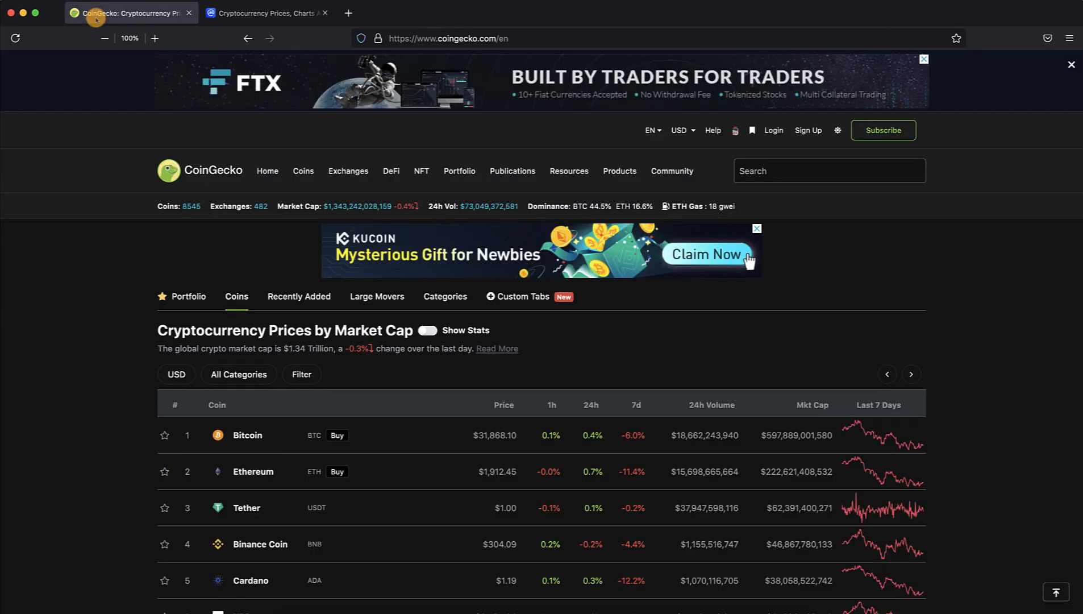
{"action": "mouse_move", "coordinate": [88, 211]}
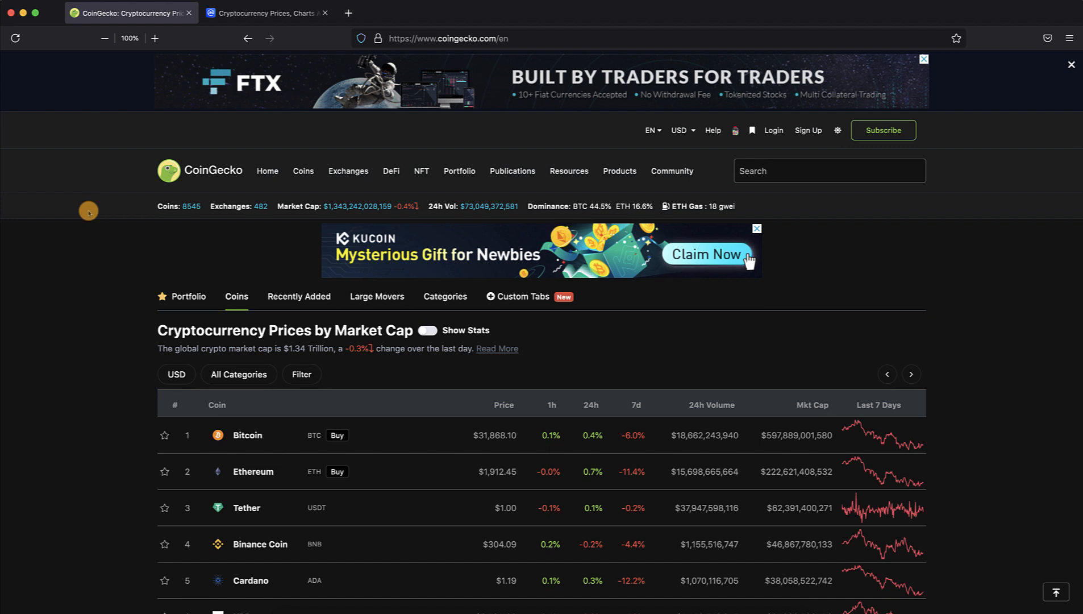
{"action": "mouse_move", "coordinate": [54, 247]}
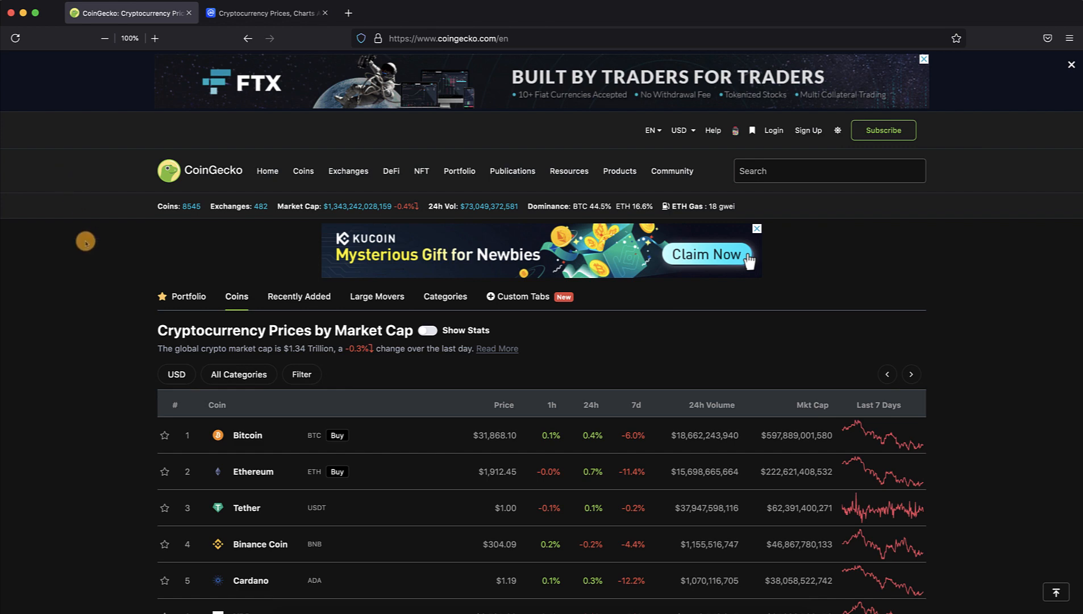
{"action": "scroll", "scroll_direction": "down", "scroll_amount": 3}
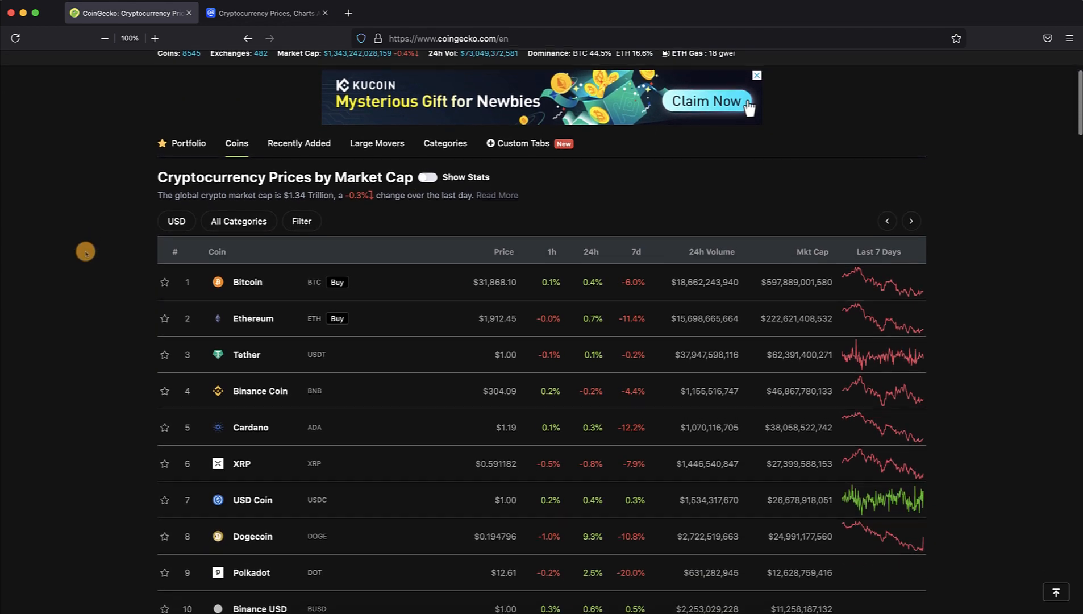
{"action": "scroll", "scroll_direction": "down", "scroll_amount": 3}
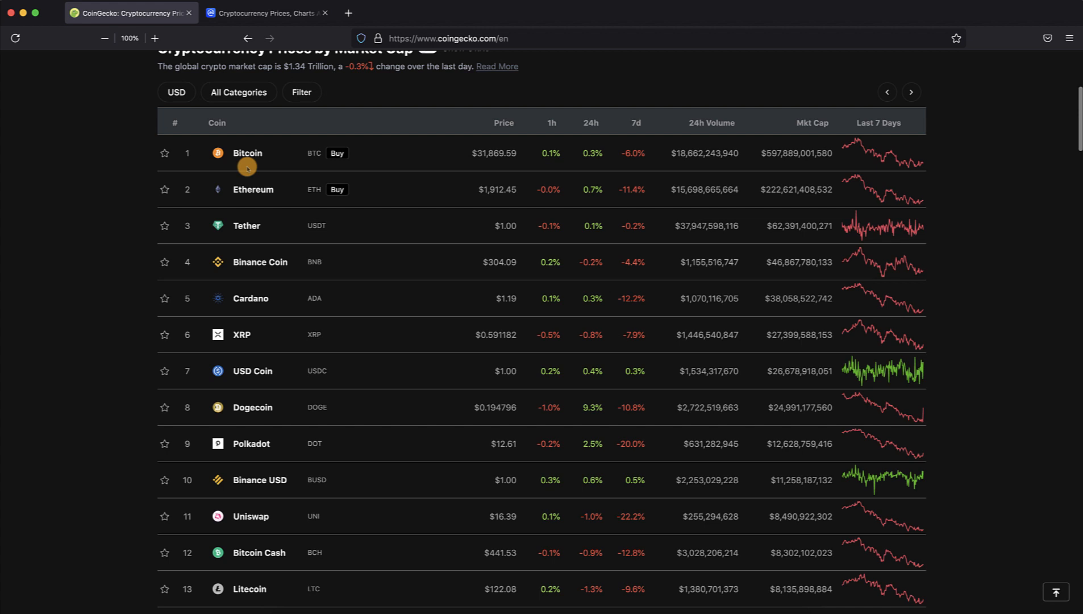
{"action": "mouse_move", "coordinate": [247, 279]}
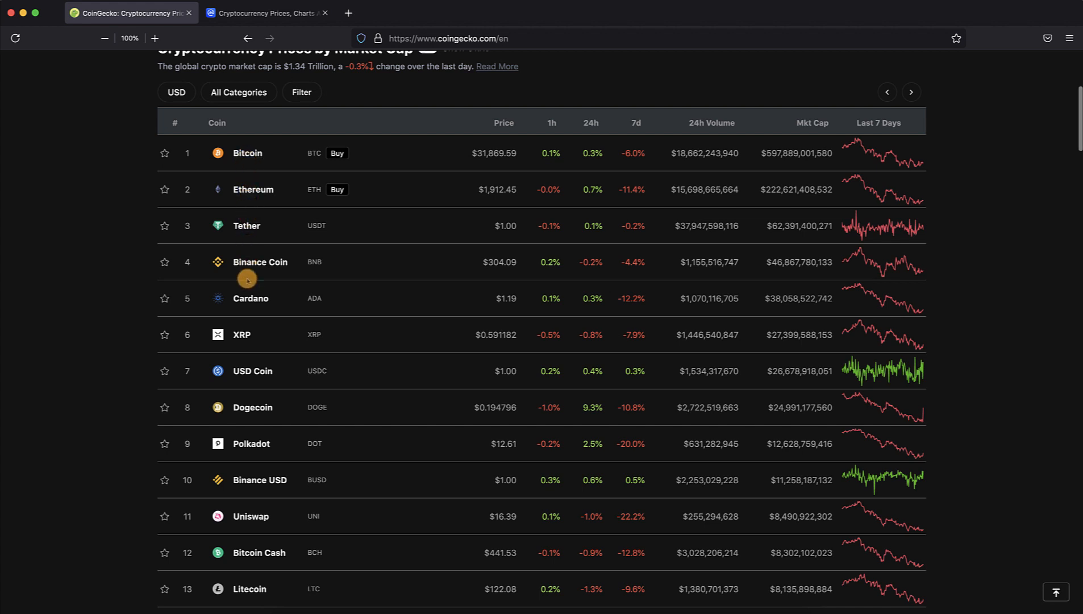
{"action": "mouse_move", "coordinate": [185, 157]}
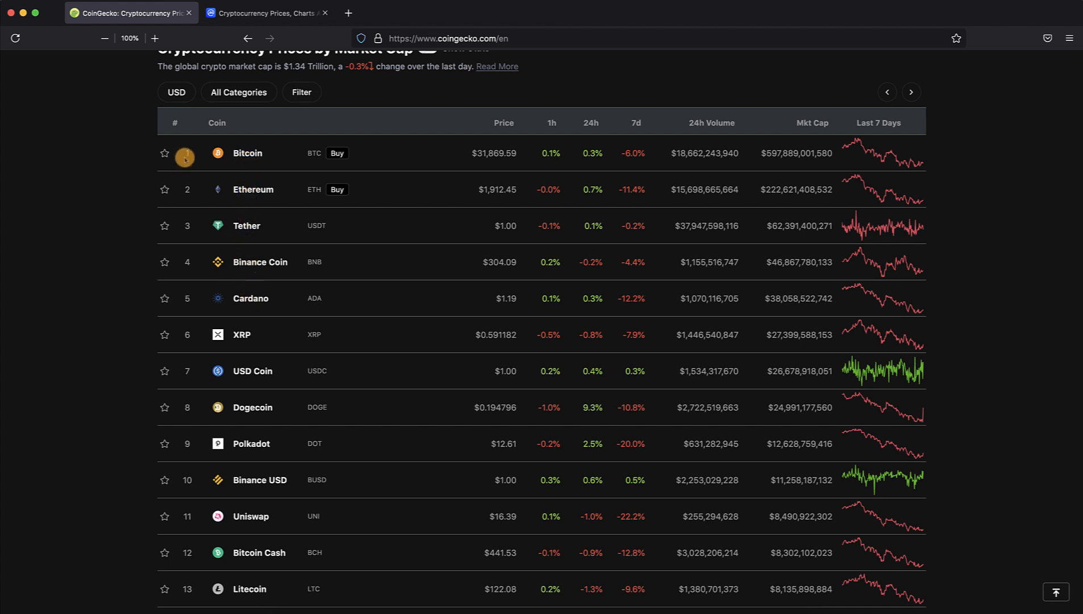
{"action": "mouse_move", "coordinate": [435, 163]}
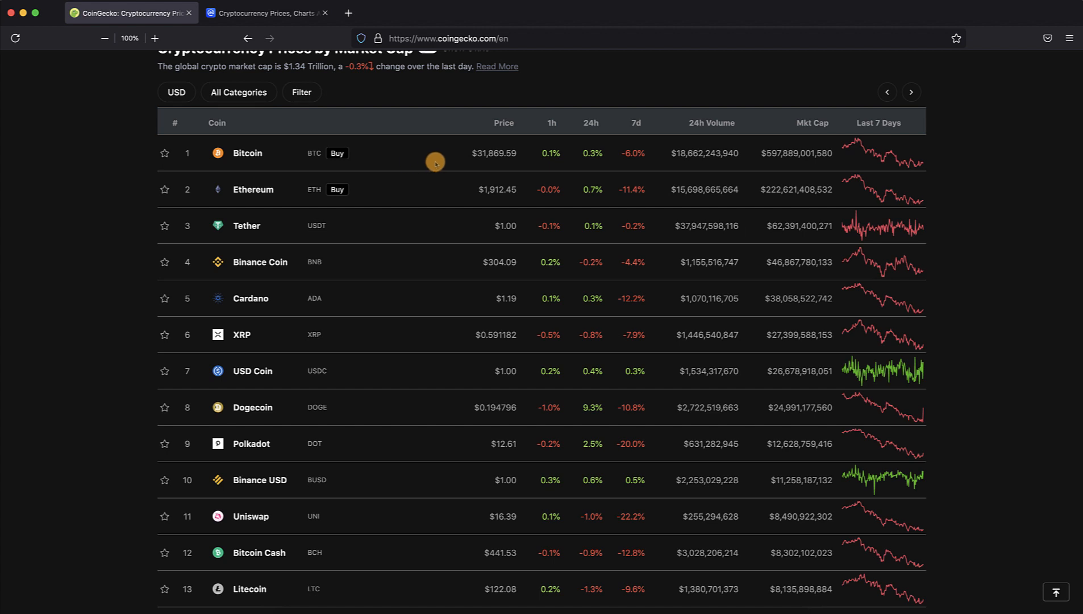
{"action": "mouse_move", "coordinate": [490, 160]}
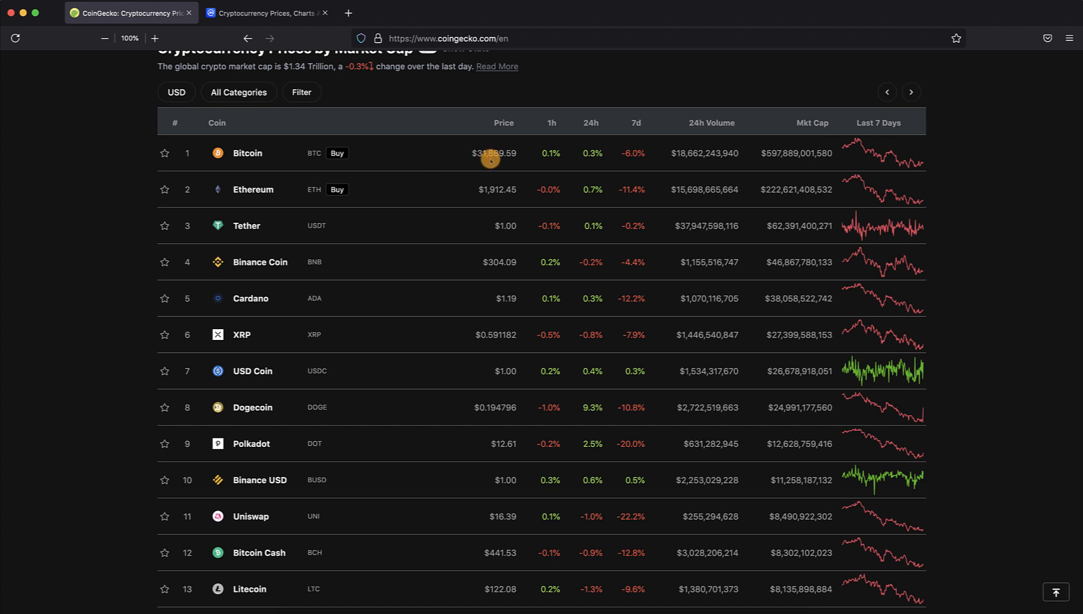
{"action": "mouse_move", "coordinate": [598, 158]}
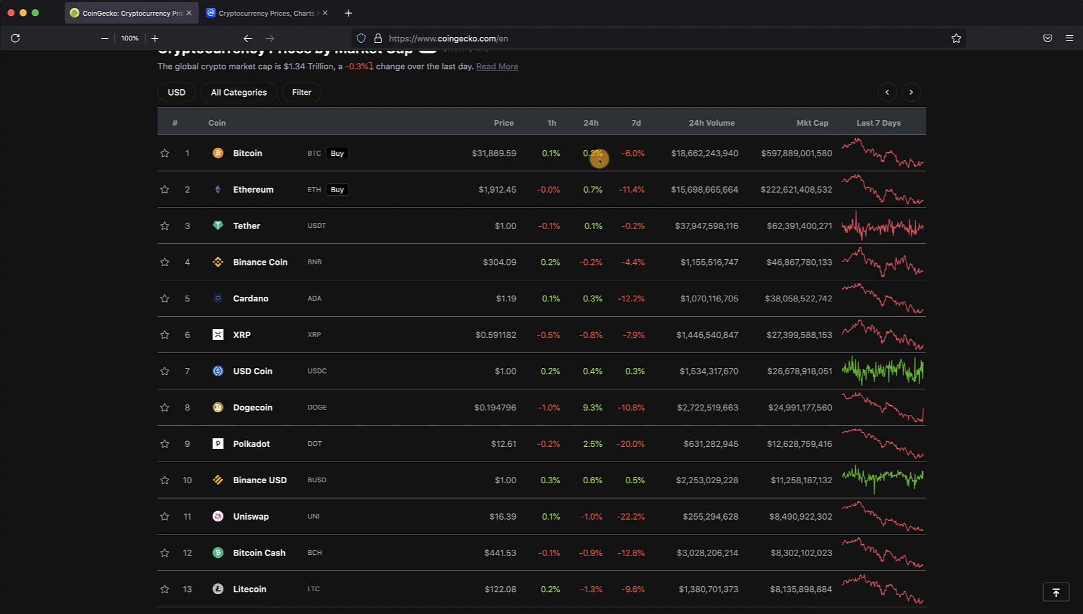
{"action": "mouse_move", "coordinate": [675, 166]}
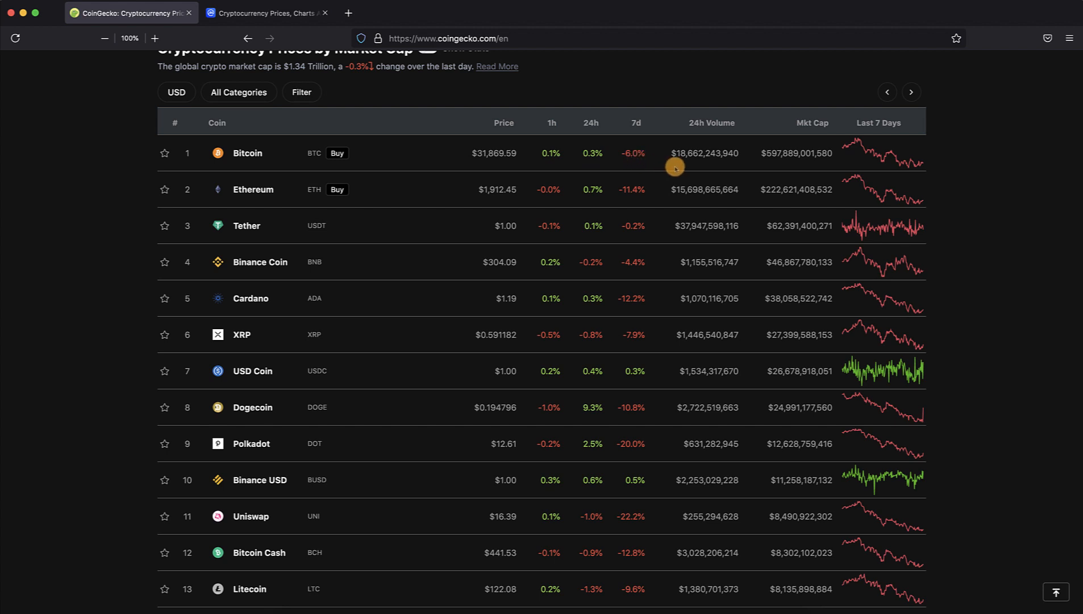
{"action": "mouse_move", "coordinate": [689, 162]}
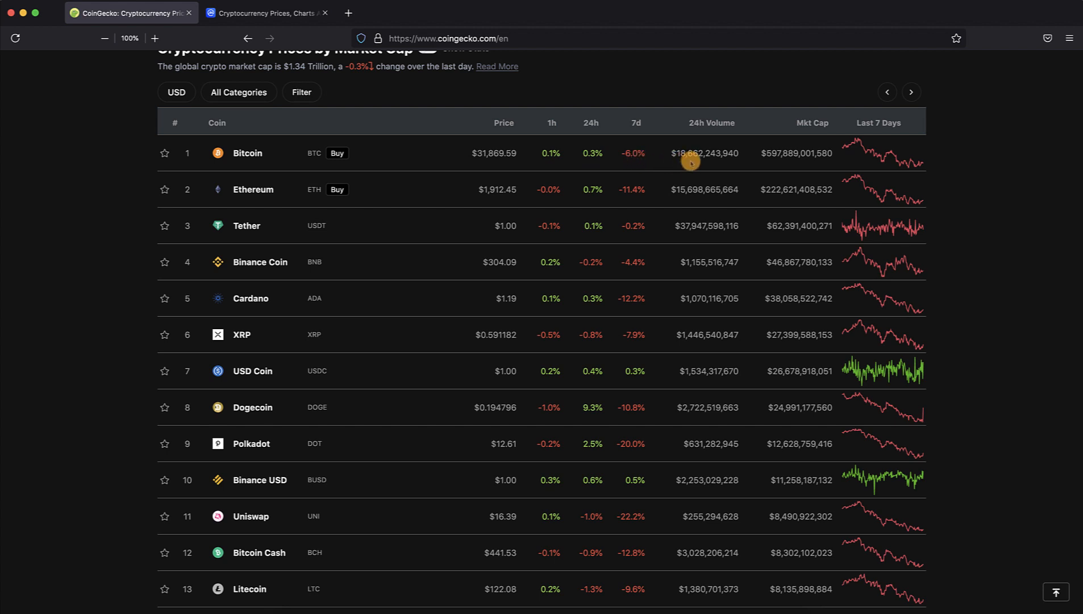
{"action": "mouse_move", "coordinate": [680, 160]}
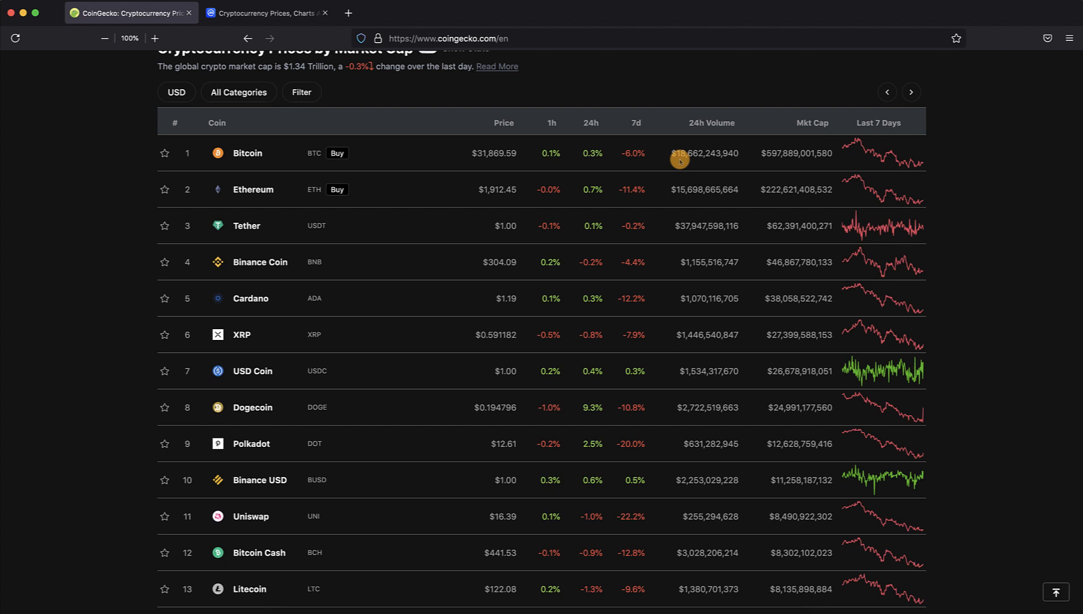
{"action": "mouse_move", "coordinate": [769, 163]}
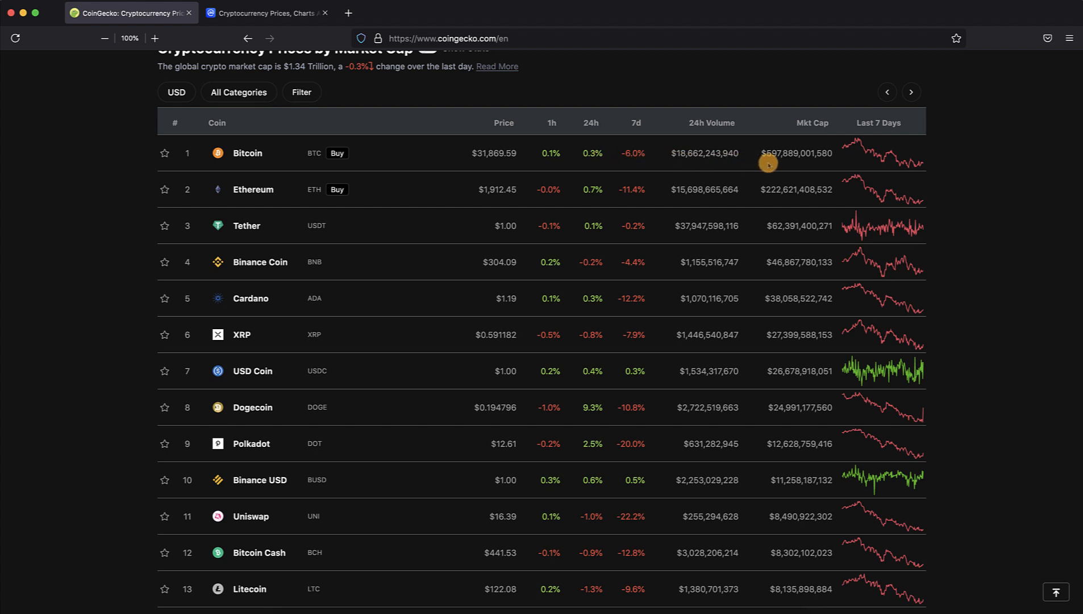
{"action": "mouse_move", "coordinate": [769, 164]}
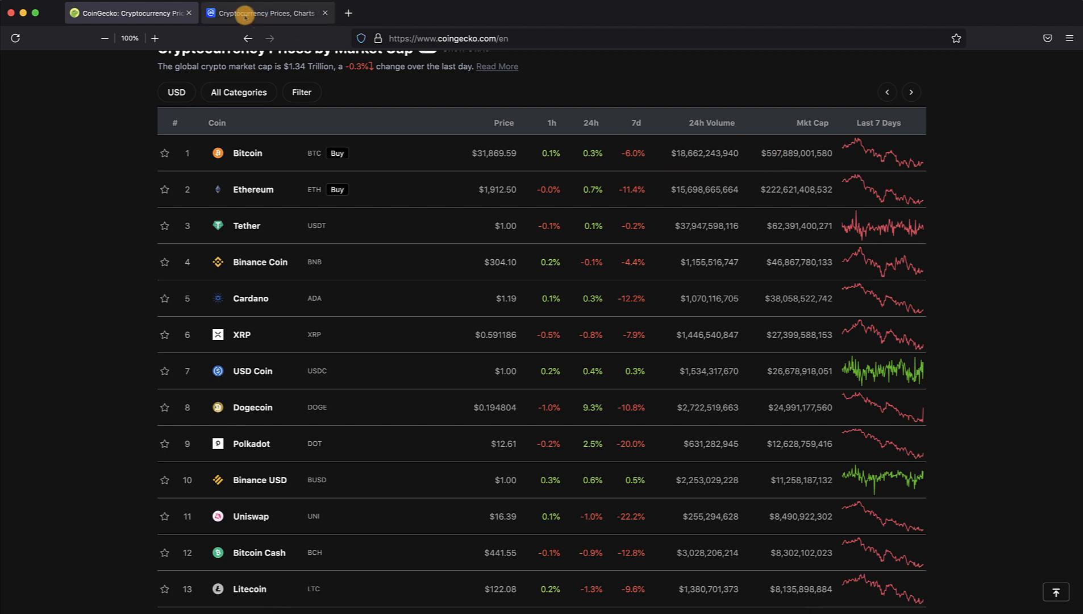
- Switch back to the CoinMarketCap tab showing Bitcoin, Ethereum and Tether figures
{"action": "left_click", "coordinate": [269, 13]}
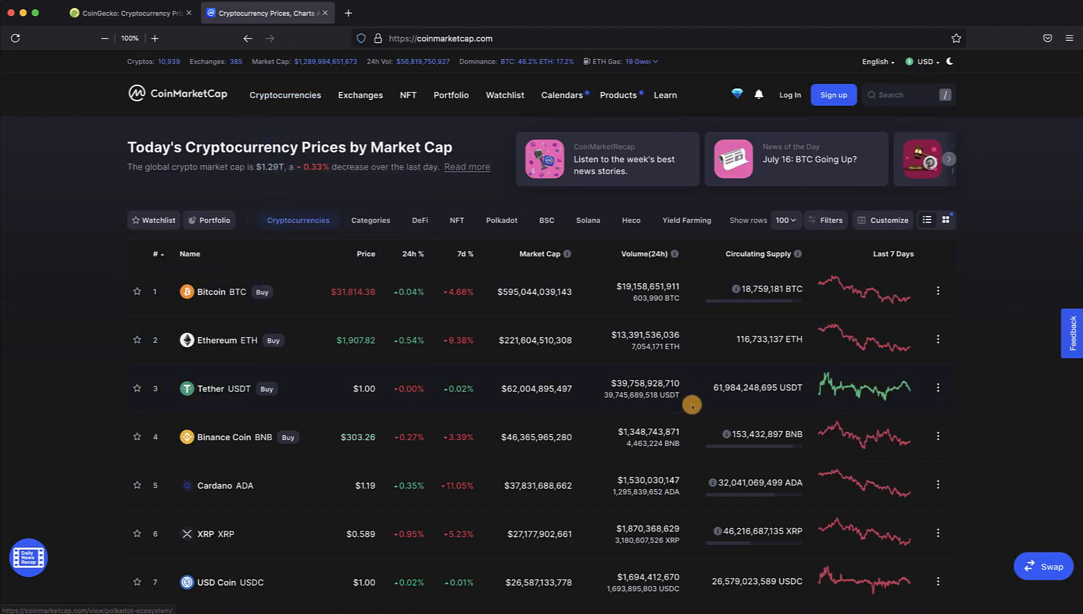
{"action": "mouse_move", "coordinate": [780, 254]}
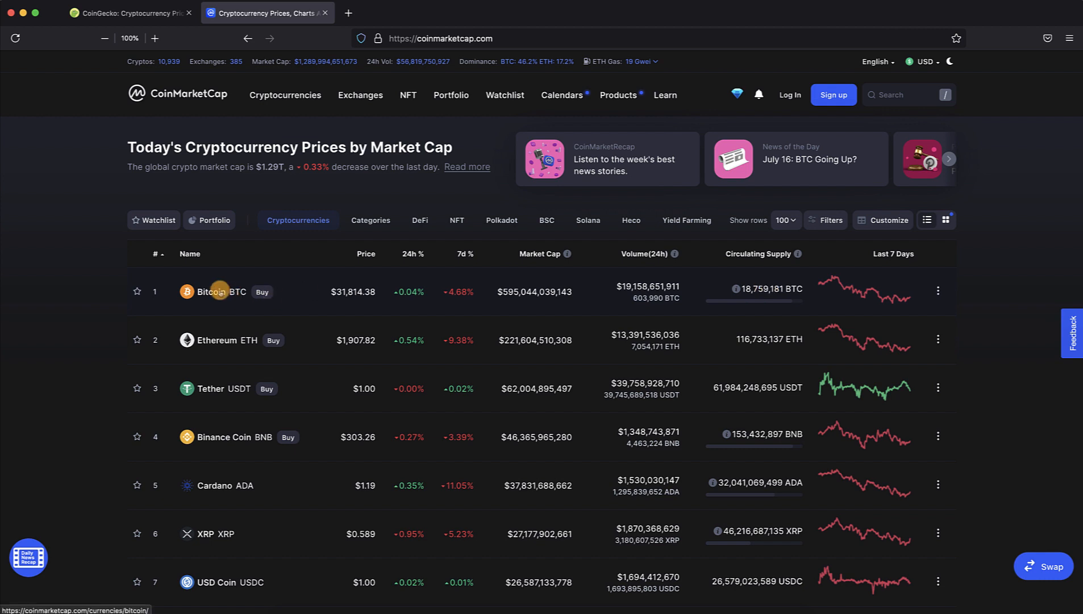
- Open CoinMarketCap's Bitcoin detail page ($31,809.94) in a new tab
{"action": "right_click", "coordinate": [220, 291]}
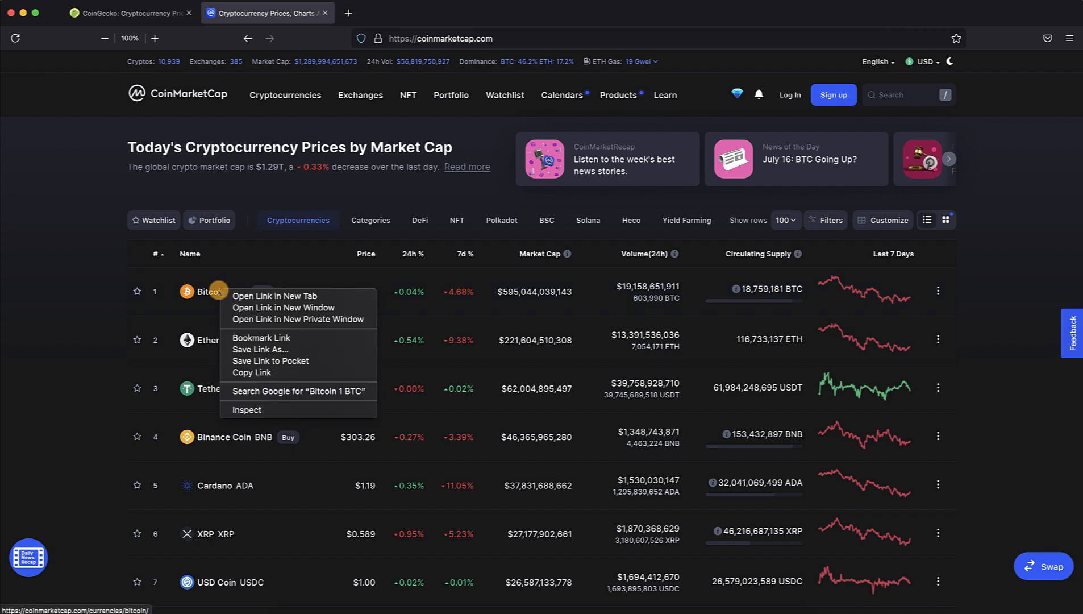
{"action": "left_click", "coordinate": [275, 296]}
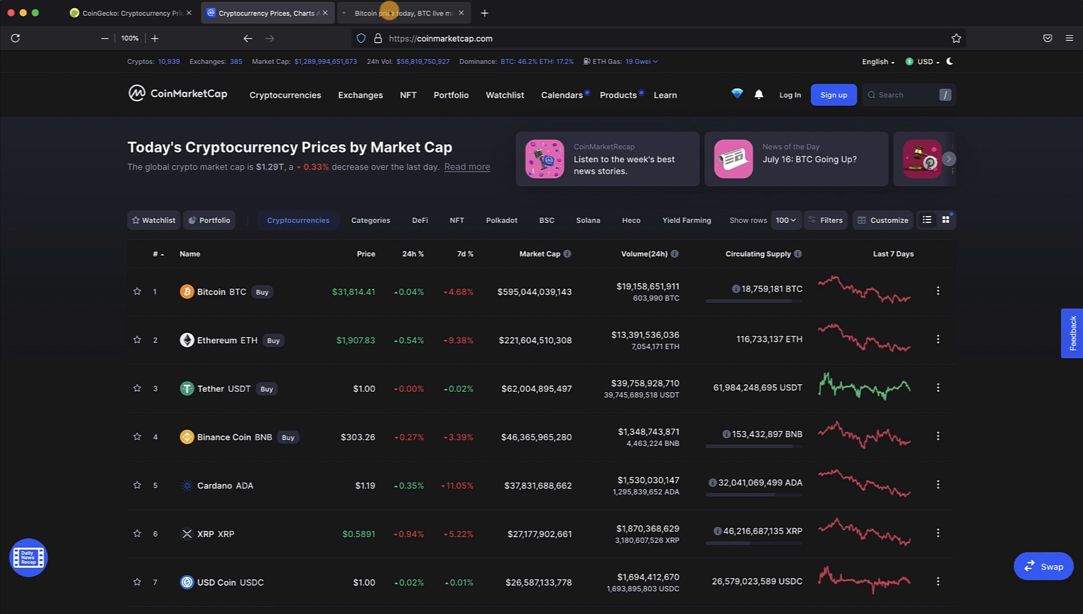
{"action": "left_click", "coordinate": [218, 291]}
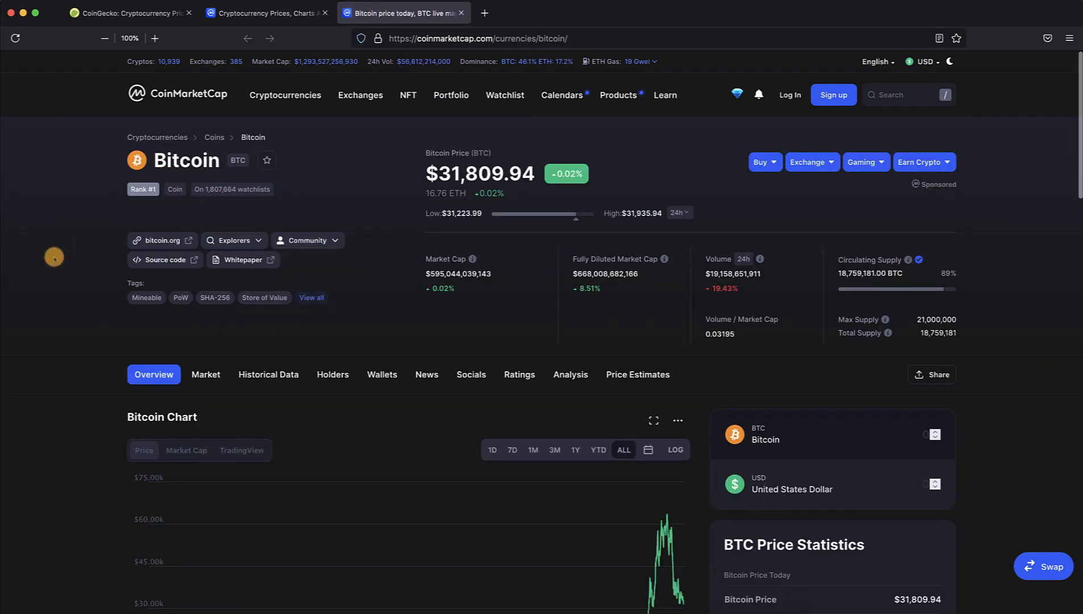
{"action": "mouse_move", "coordinate": [455, 276]}
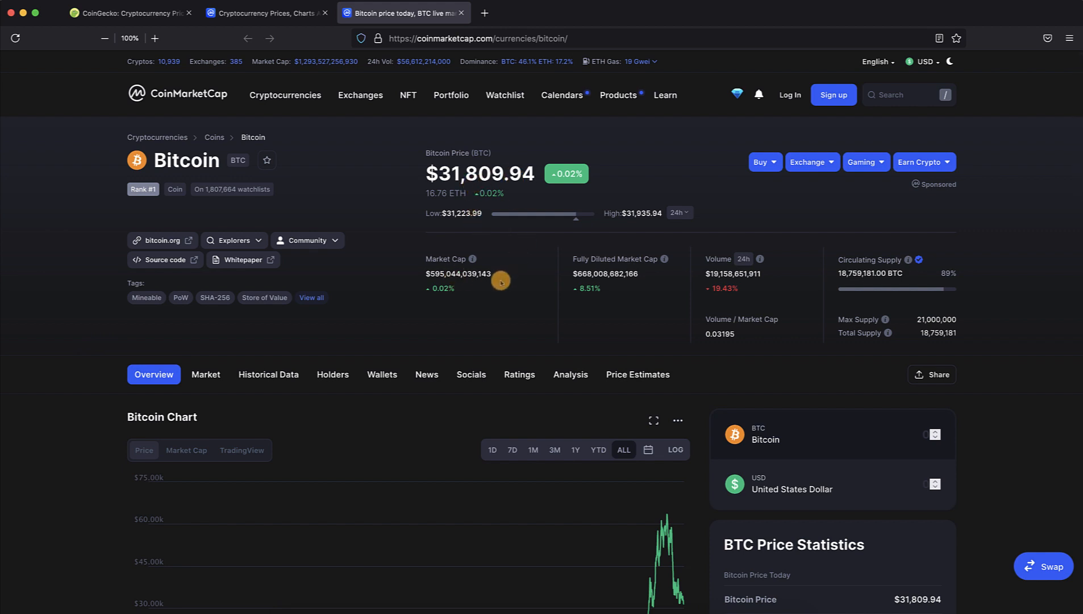
{"action": "mouse_move", "coordinate": [866, 280]}
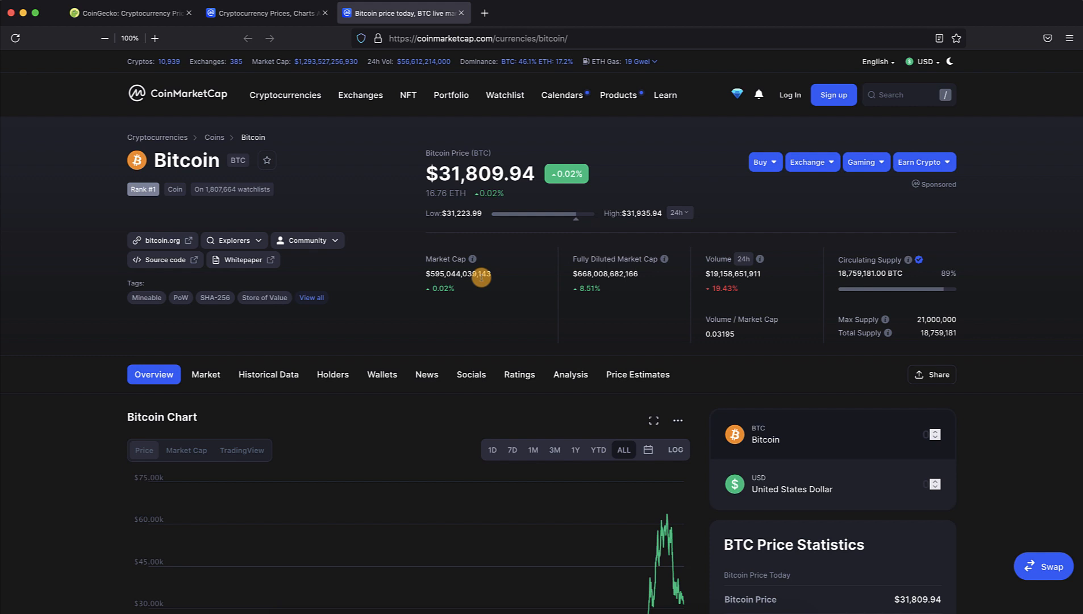
{"action": "mouse_move", "coordinate": [439, 275]}
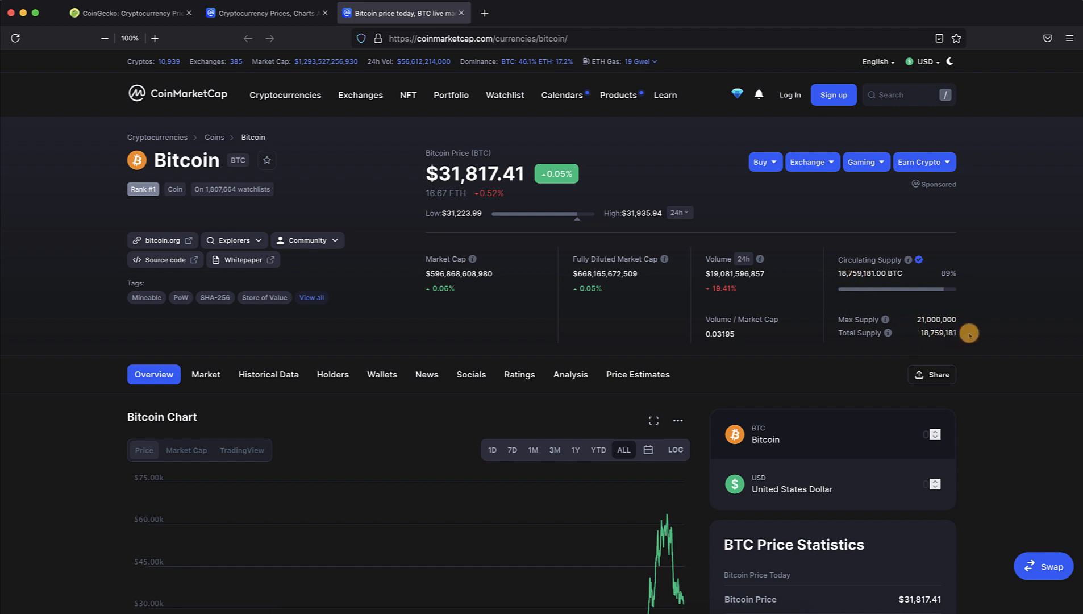
{"action": "mouse_move", "coordinate": [964, 333]}
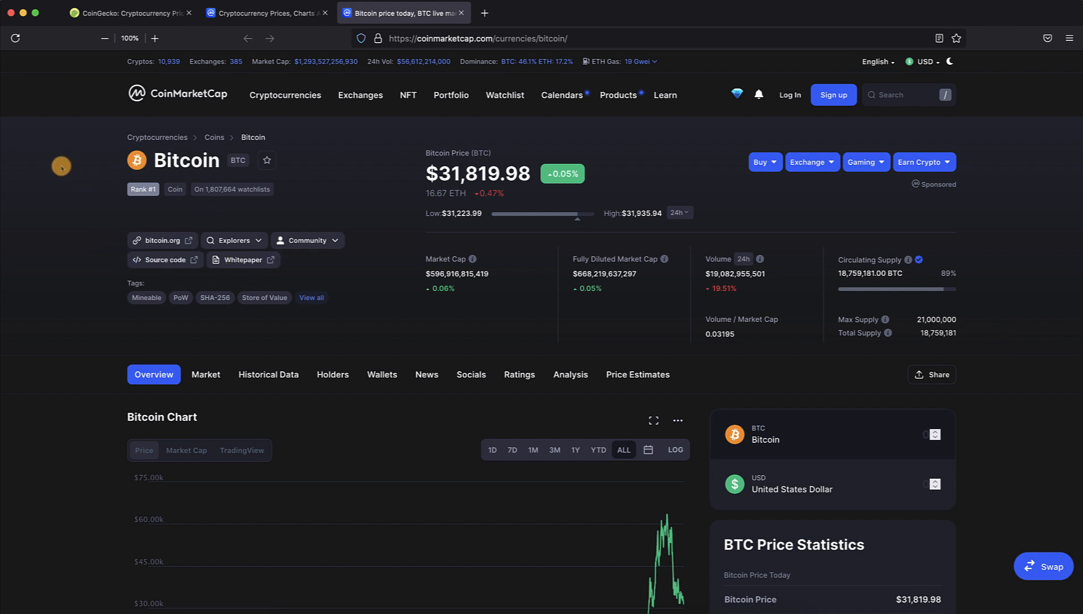
{"action": "mouse_move", "coordinate": [61, 190]}
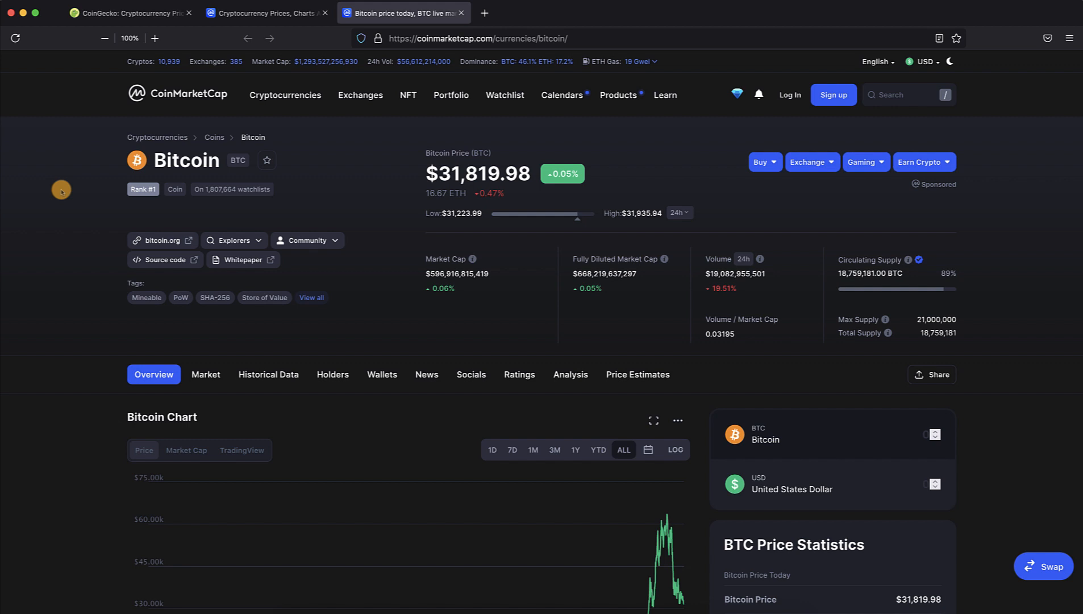
{"action": "mouse_move", "coordinate": [108, 189]}
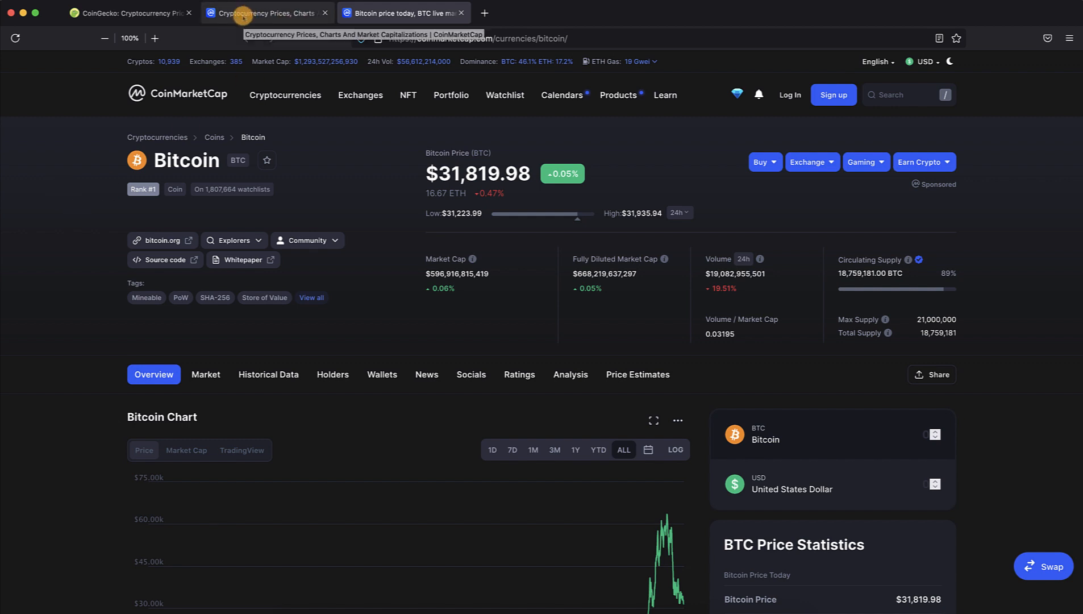
{"action": "mouse_move", "coordinate": [186, 218]}
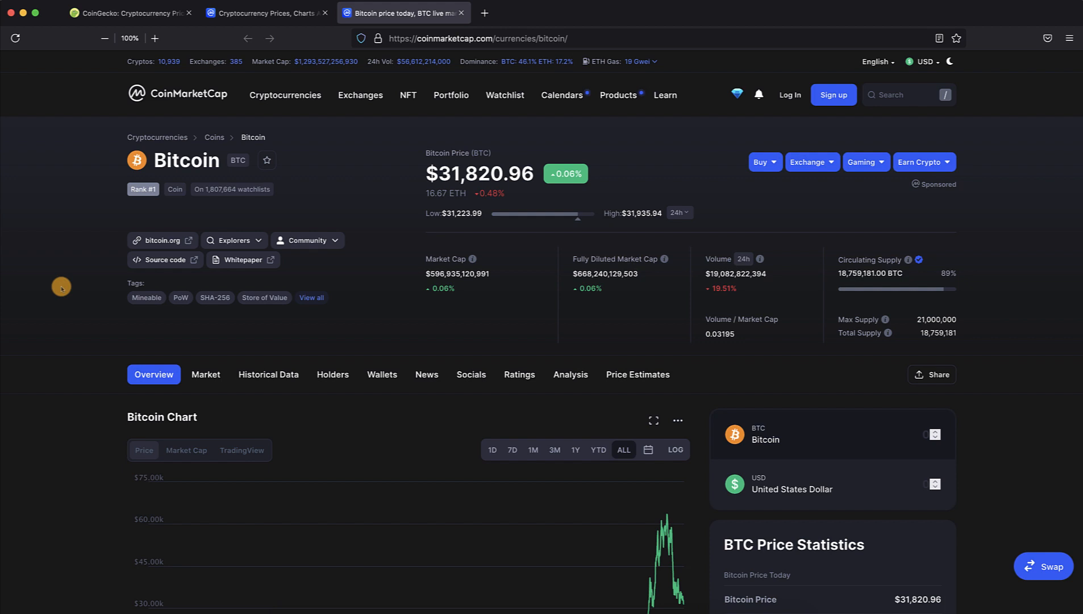
{"action": "mouse_move", "coordinate": [230, 31]}
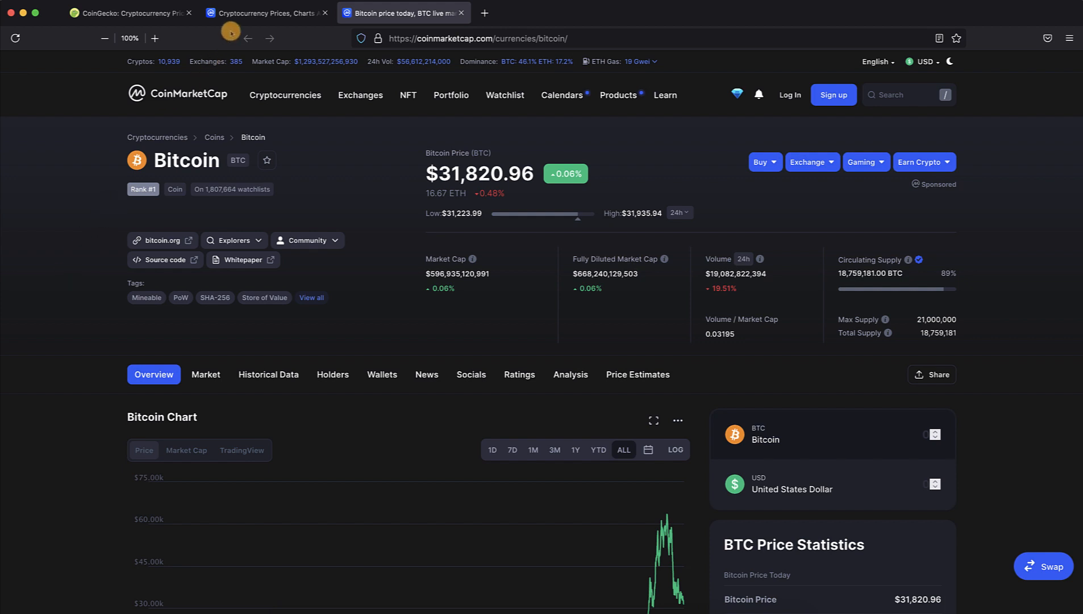
- Compare CoinMarketCap's table, then return to CoinGecko with Bitcoin at $31,873.36
{"action": "left_click", "coordinate": [131, 13]}
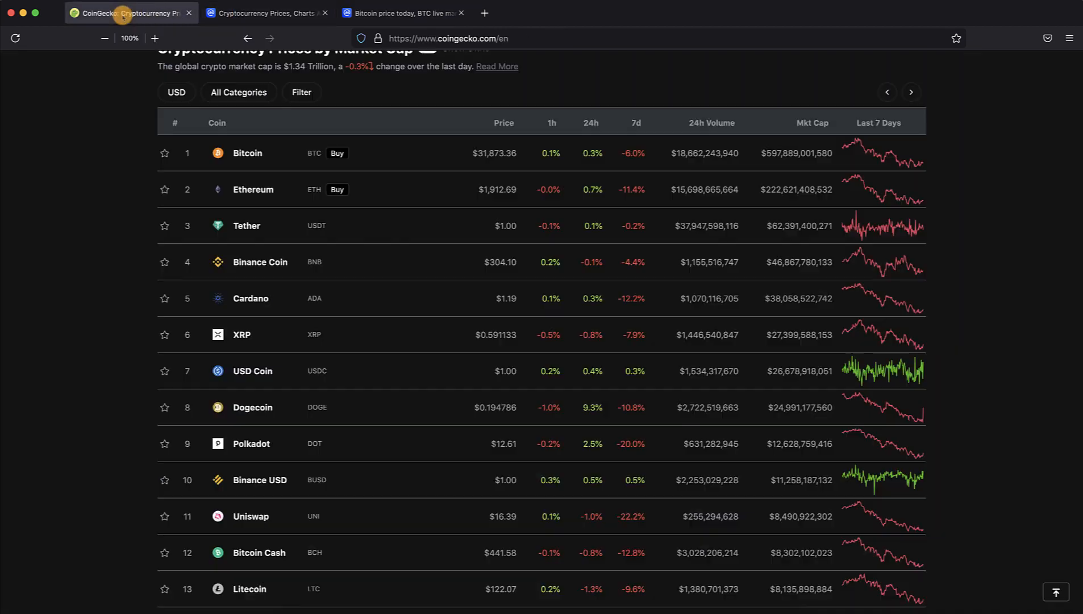
{"action": "left_click", "coordinate": [266, 12]}
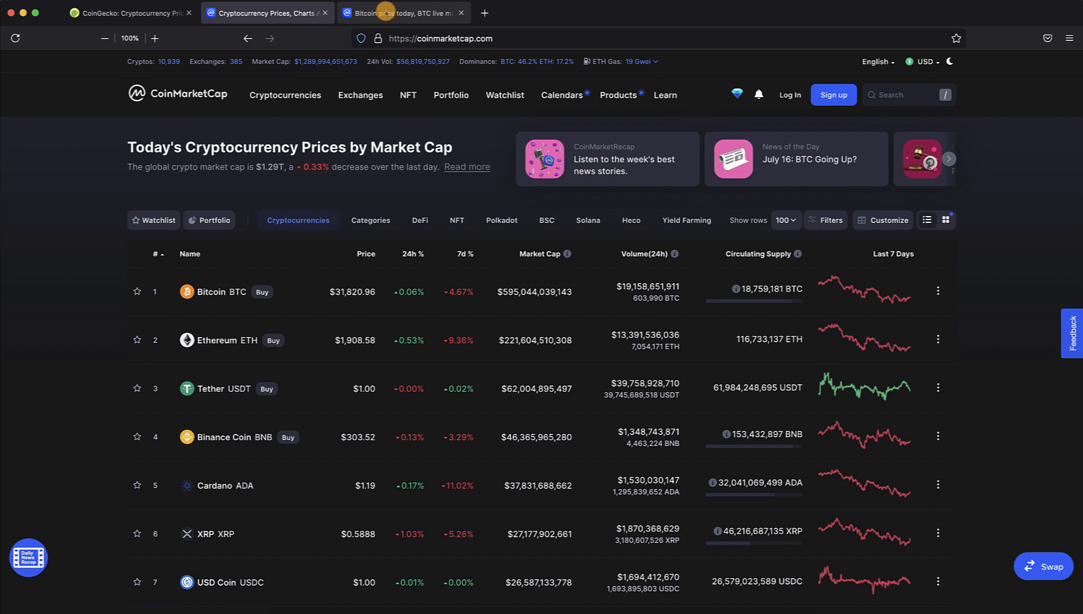
{"action": "mouse_move", "coordinate": [211, 291]}
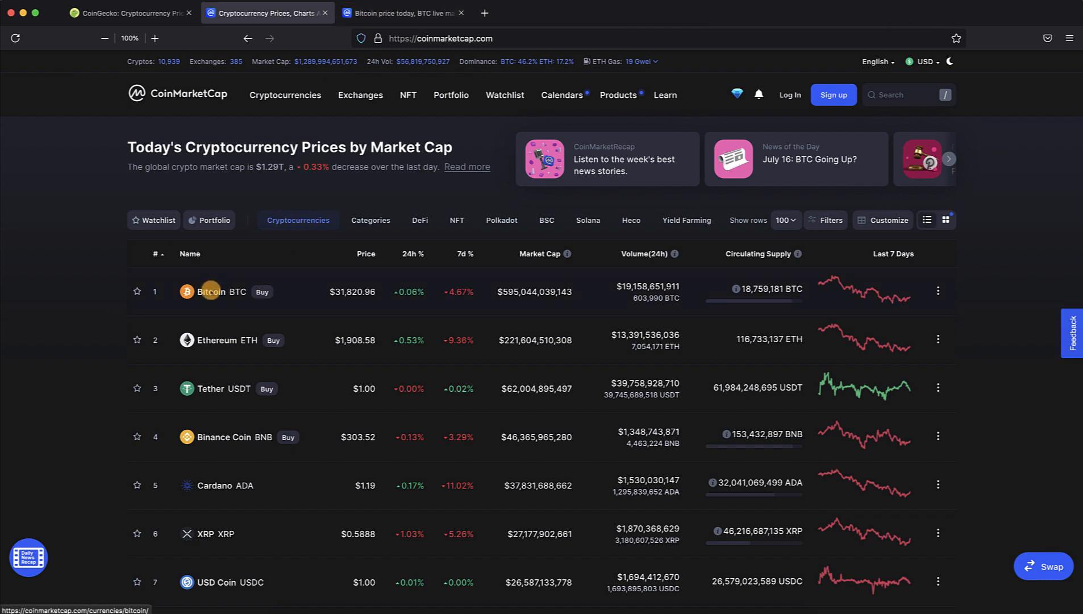
{"action": "left_click", "coordinate": [285, 95]}
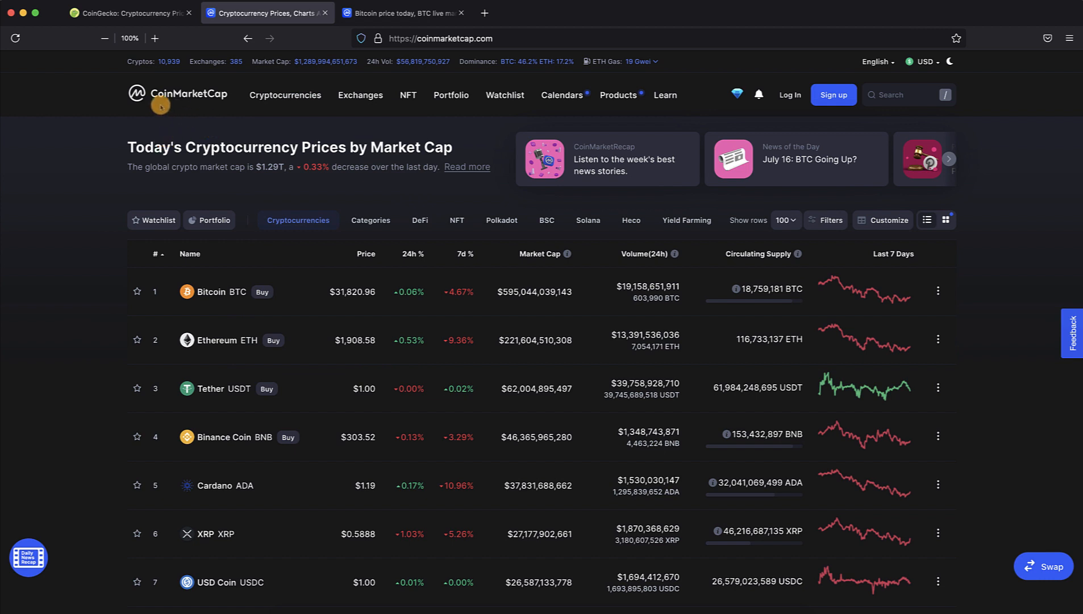
{"action": "mouse_move", "coordinate": [65, 275]}
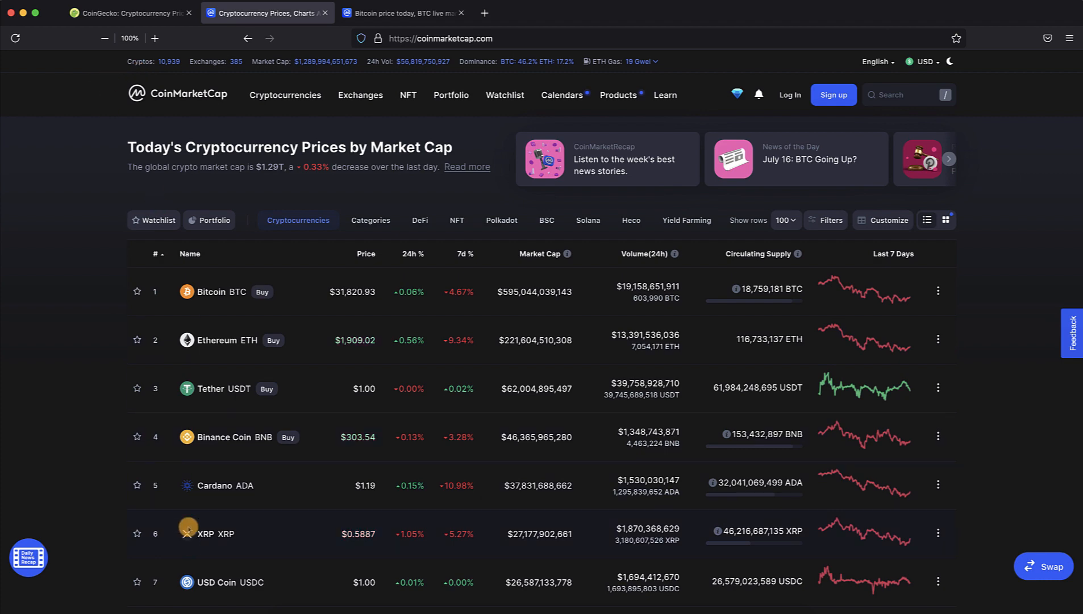
{"action": "left_click", "coordinate": [130, 12]}
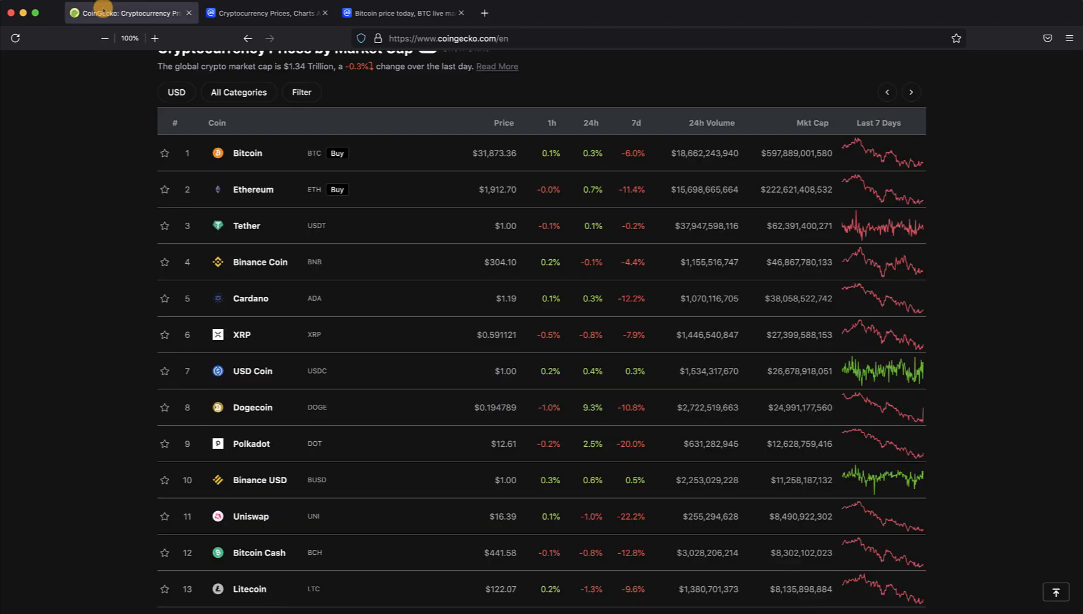
- View CoinGecko's stats bar (8545 coins, 482 exchanges), then switch to CoinMarketCap
{"action": "scroll", "scroll_direction": "up", "scroll_amount": 3}
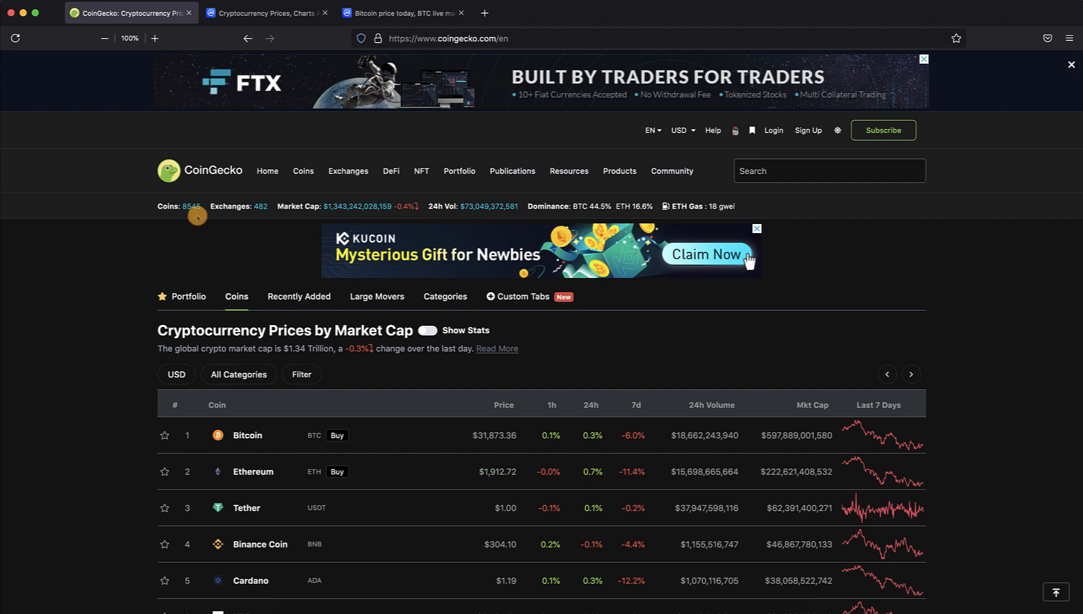
{"action": "scroll", "scroll_direction": "down", "scroll_amount": 3}
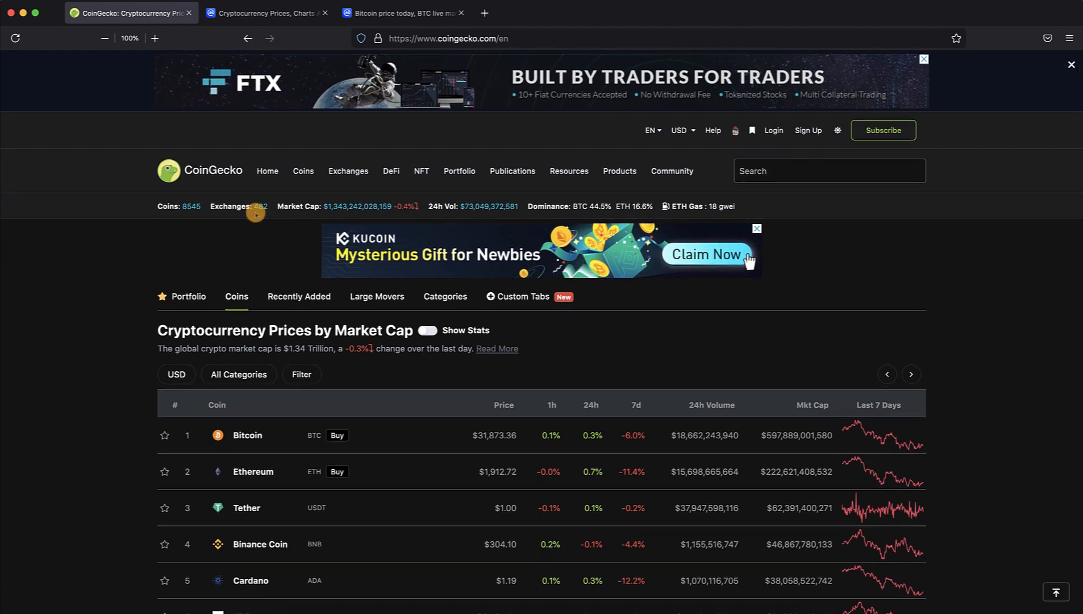
{"action": "mouse_move", "coordinate": [236, 174]}
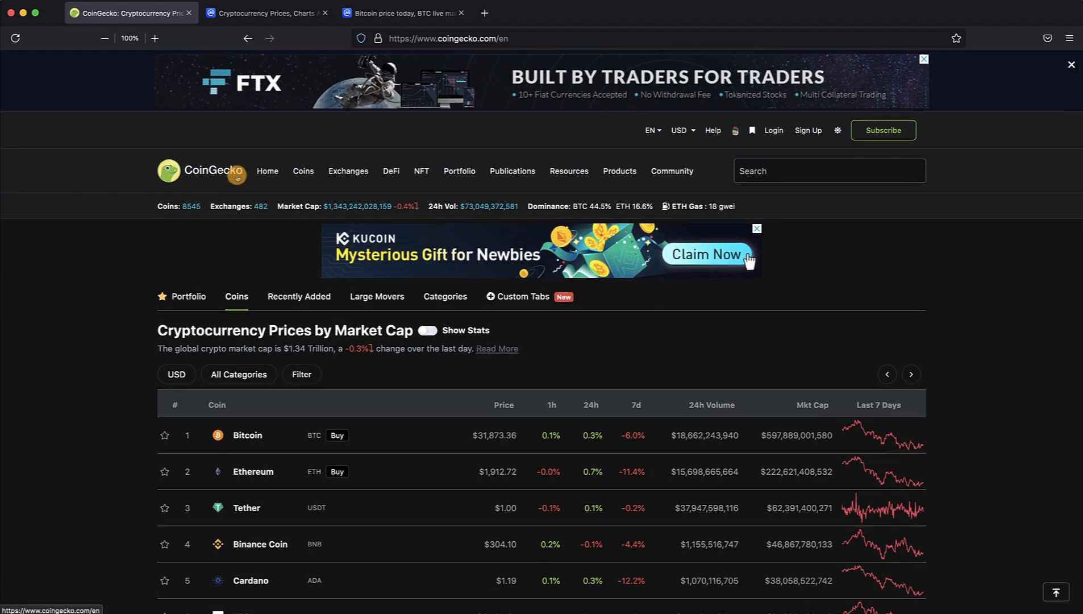
{"action": "left_click", "coordinate": [266, 12]}
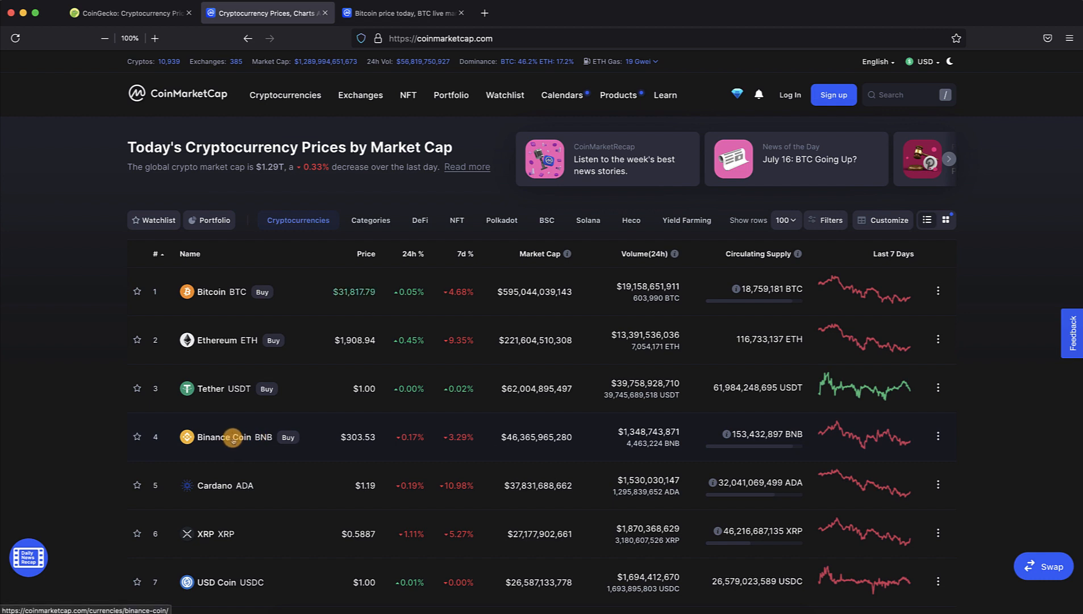
{"action": "mouse_move", "coordinate": [233, 339]}
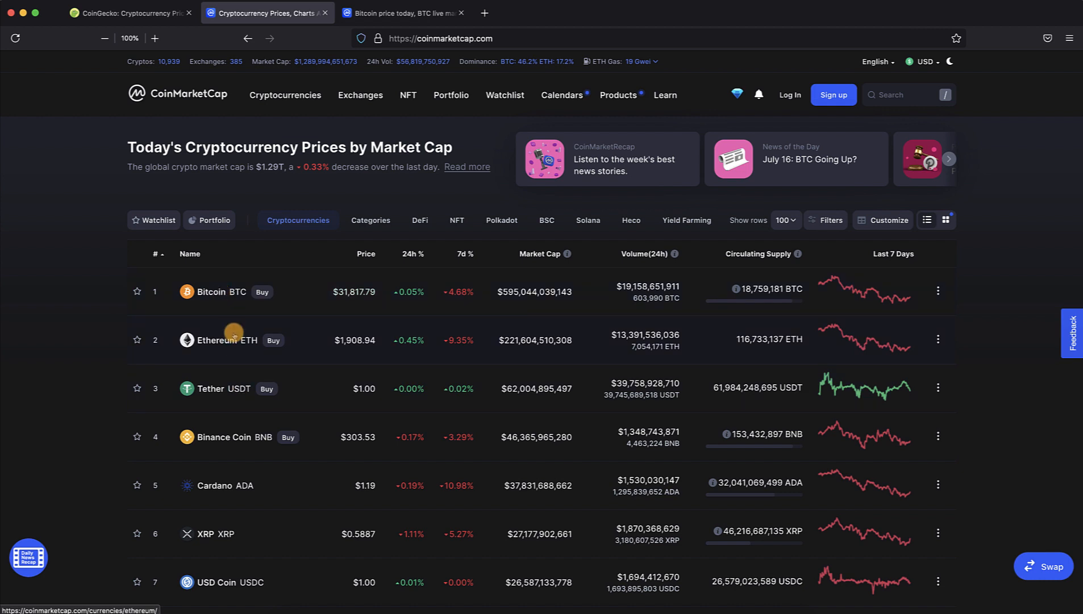
{"action": "mouse_move", "coordinate": [221, 339]}
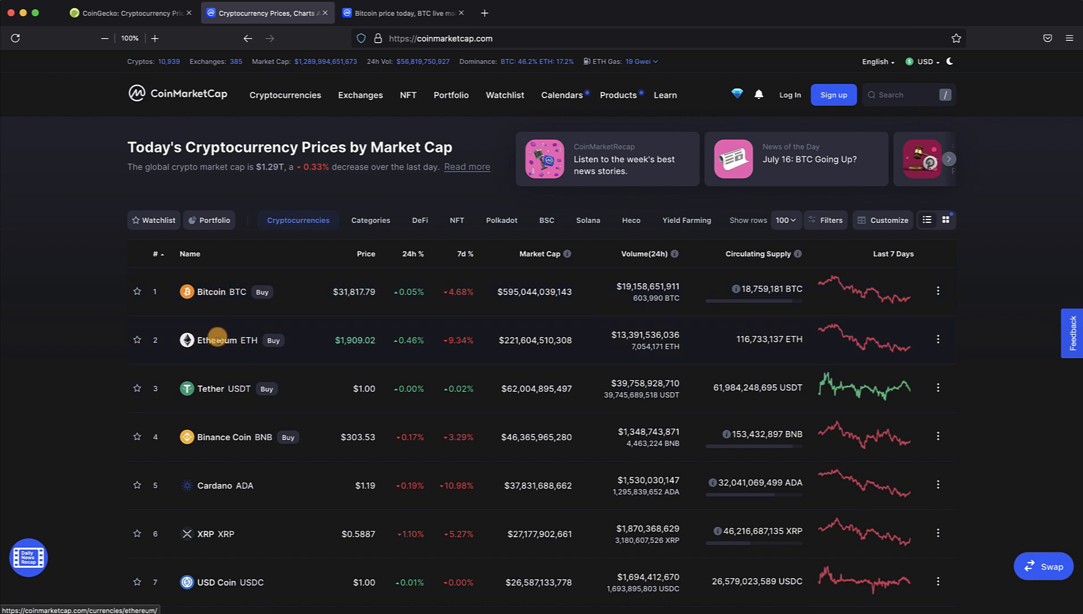
{"action": "mouse_move", "coordinate": [221, 441]}
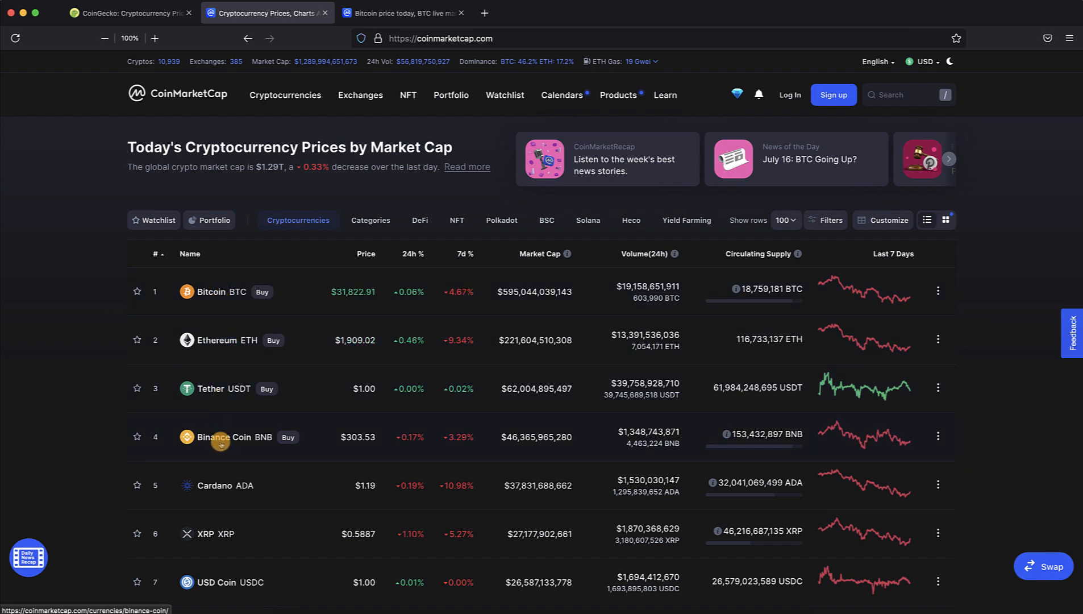
{"action": "mouse_move", "coordinate": [318, 109]}
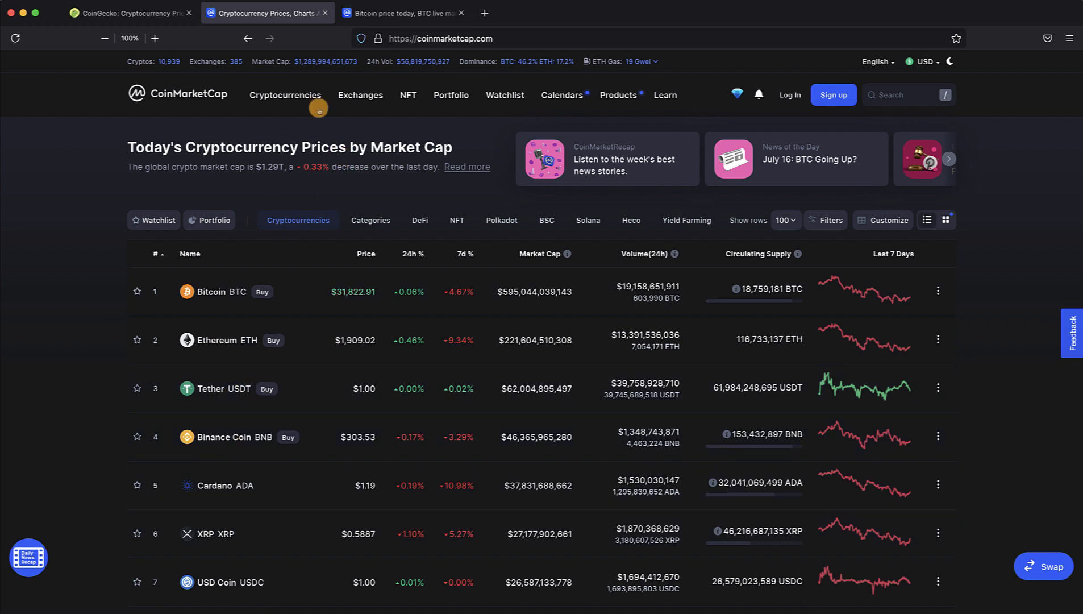
{"action": "mouse_move", "coordinate": [220, 66]}
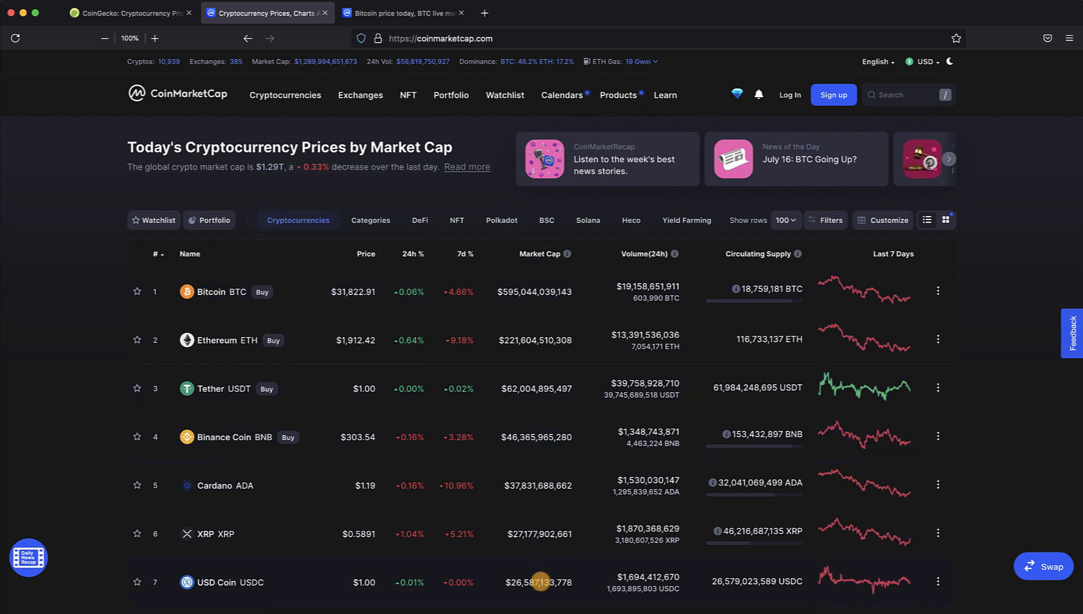
{"action": "mouse_move", "coordinate": [267, 185]}
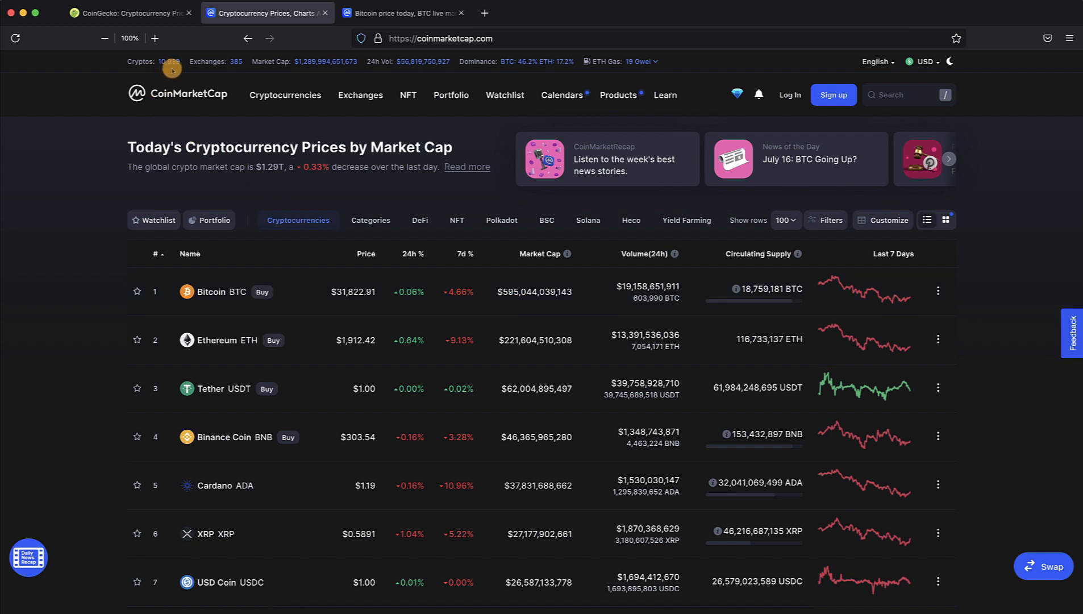
{"action": "mouse_move", "coordinate": [304, 70]}
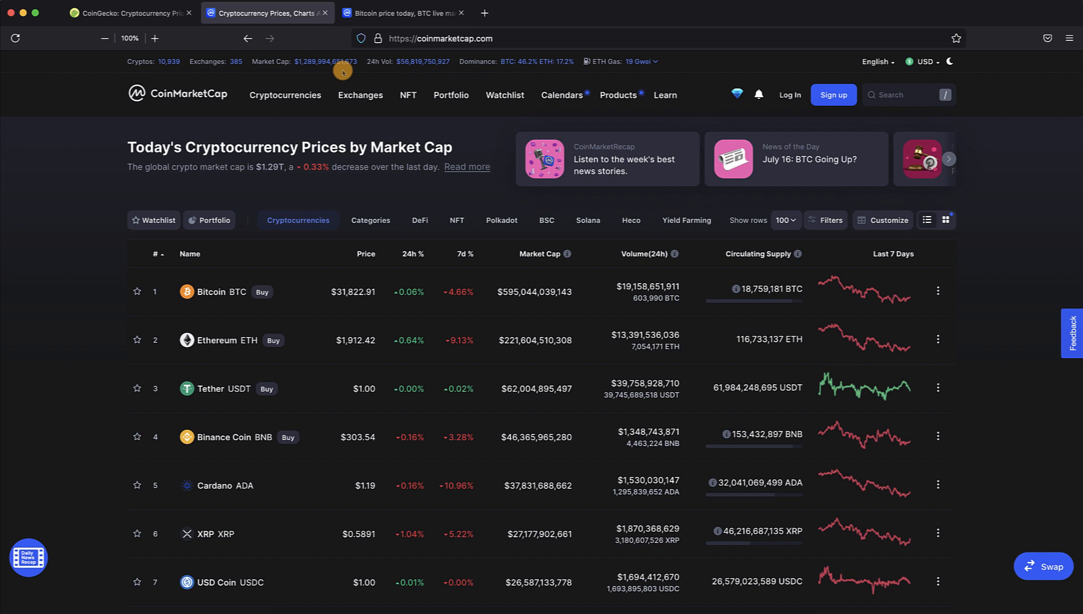
{"action": "mouse_move", "coordinate": [411, 69]}
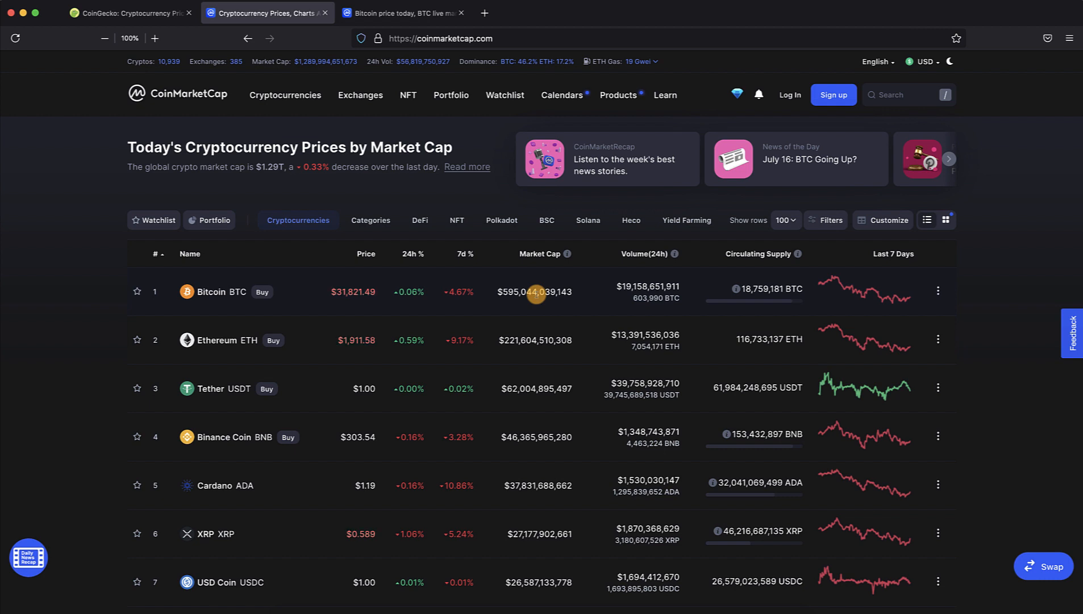
{"action": "mouse_move", "coordinate": [528, 208]}
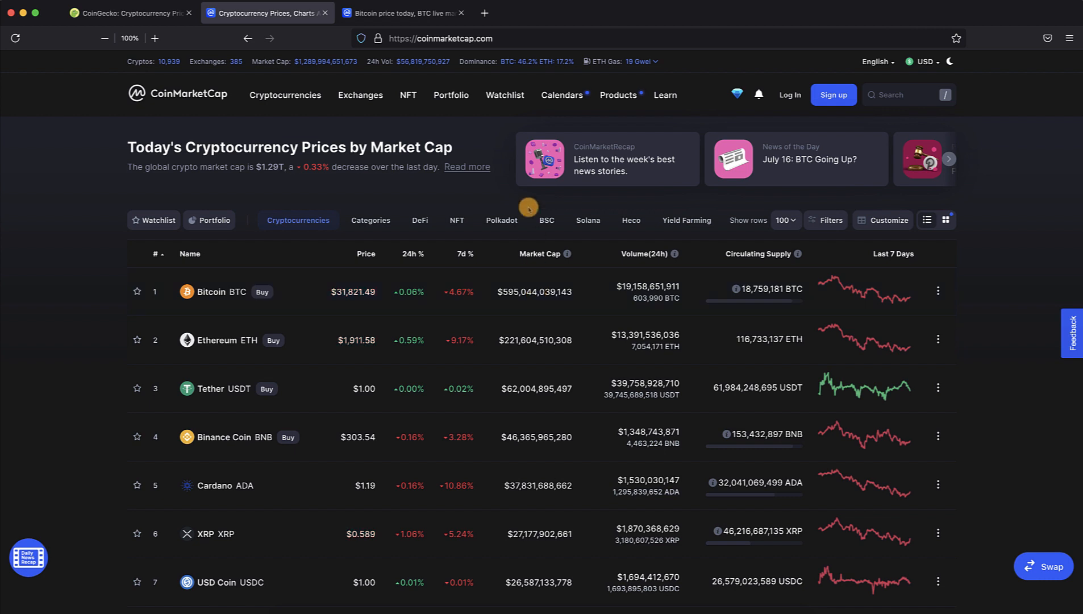
{"action": "mouse_move", "coordinate": [531, 70]}
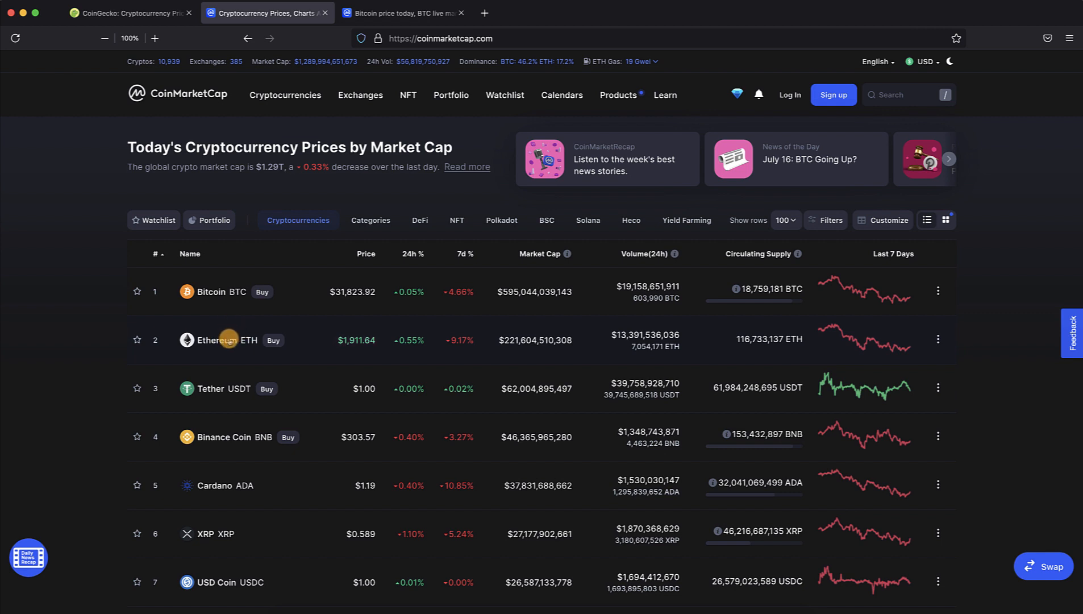
{"action": "mouse_move", "coordinate": [228, 339]}
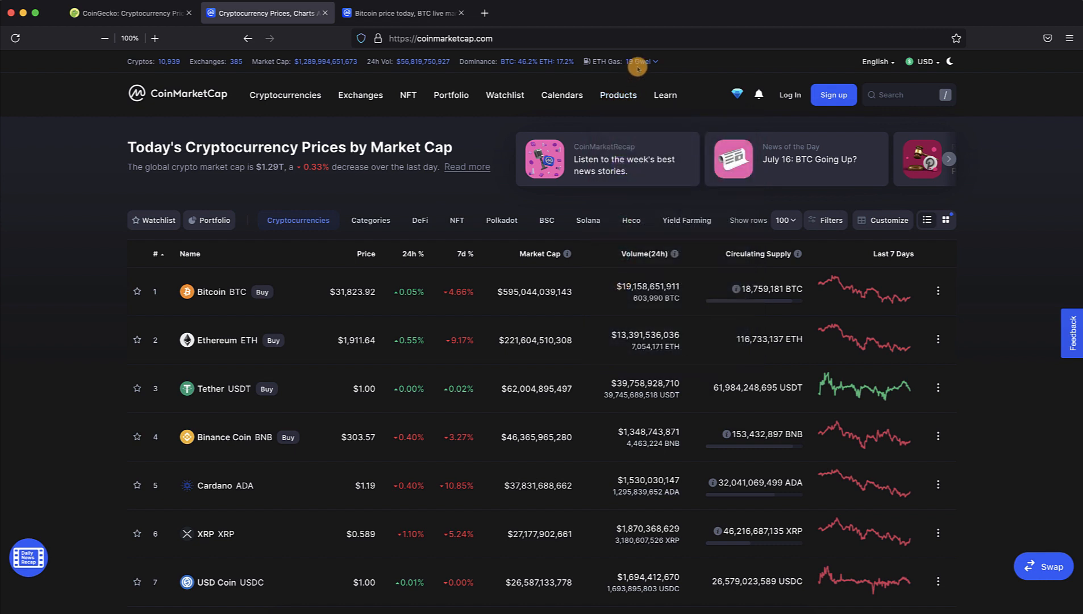
{"action": "mouse_move", "coordinate": [557, 67]}
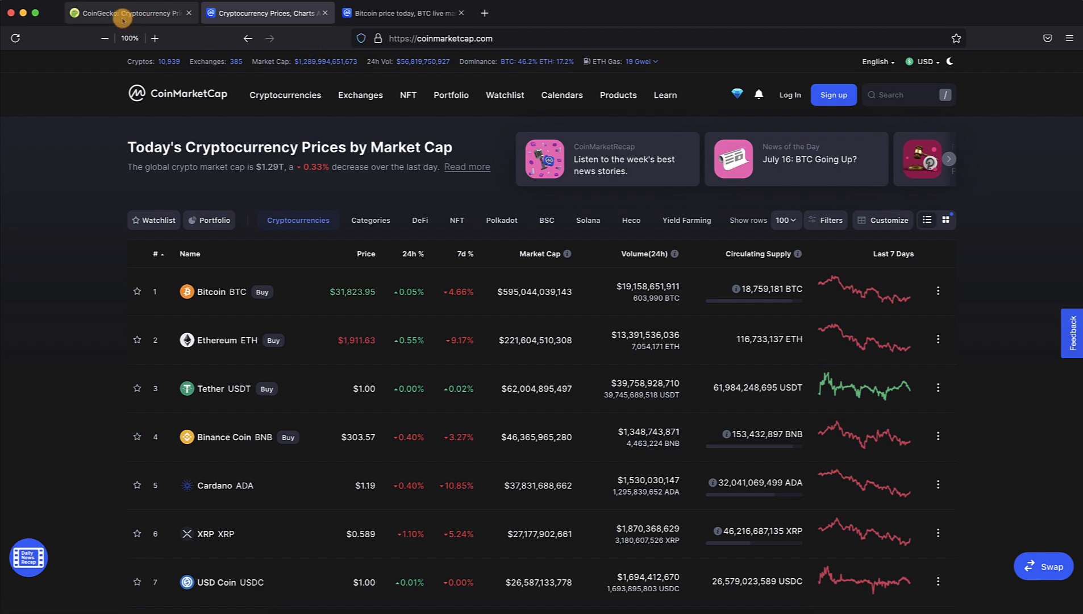
- Switch to the CoinGecko price list showing Bitcoin at $31,873.41
{"action": "left_click", "coordinate": [128, 13]}
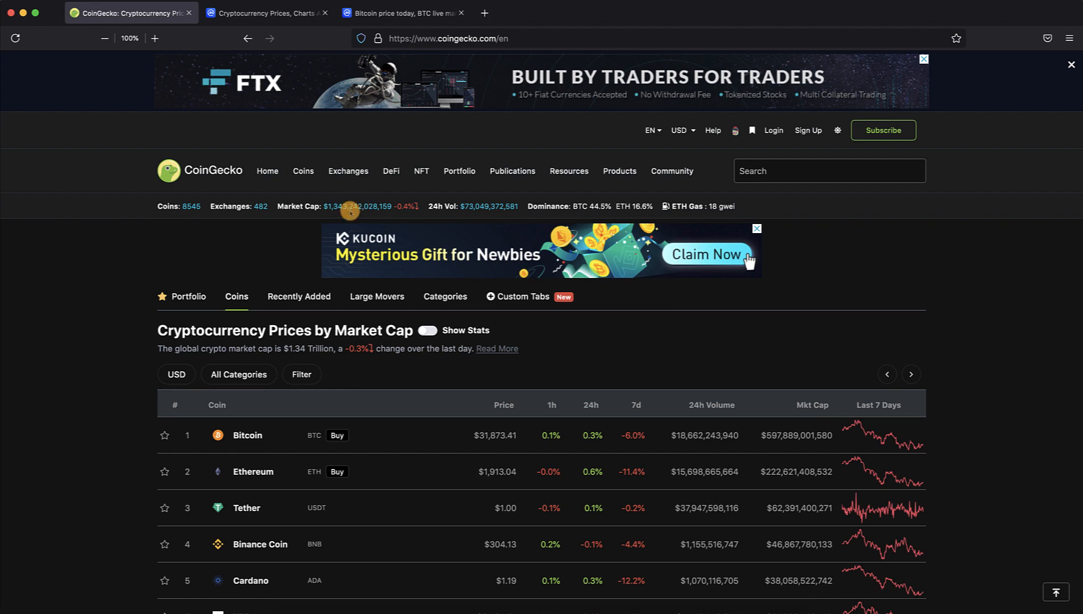
{"action": "left_click", "coordinate": [266, 12]}
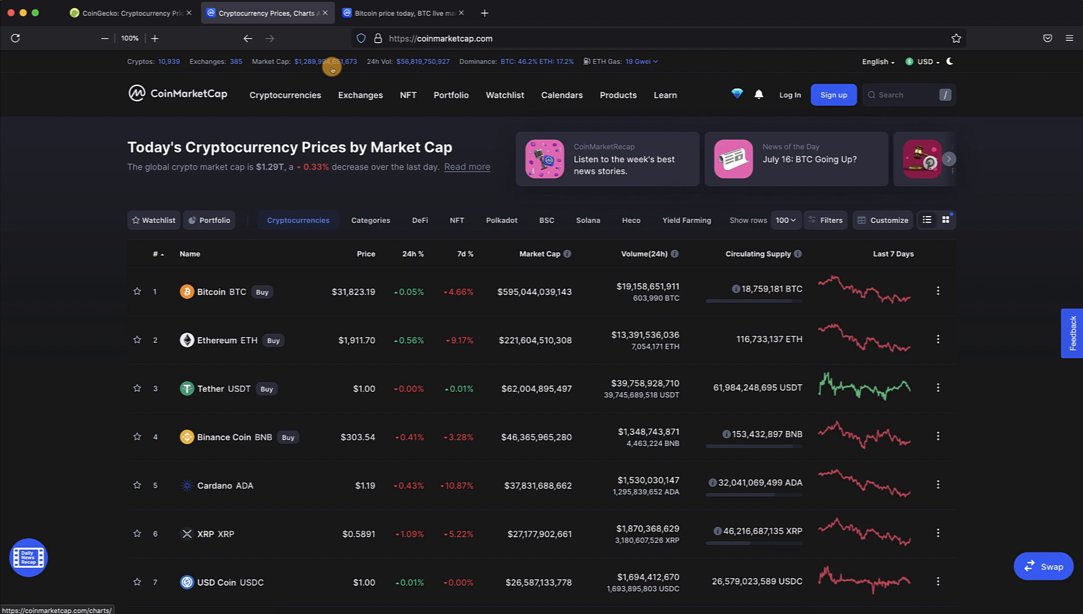
{"action": "mouse_move", "coordinate": [378, 13]}
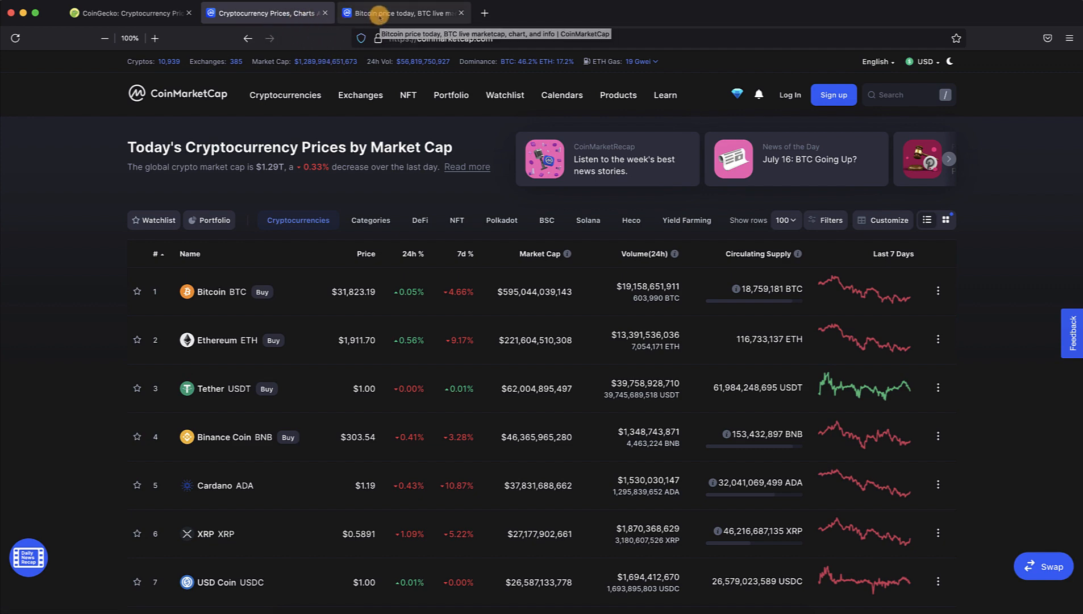
{"action": "left_click", "coordinate": [130, 13]}
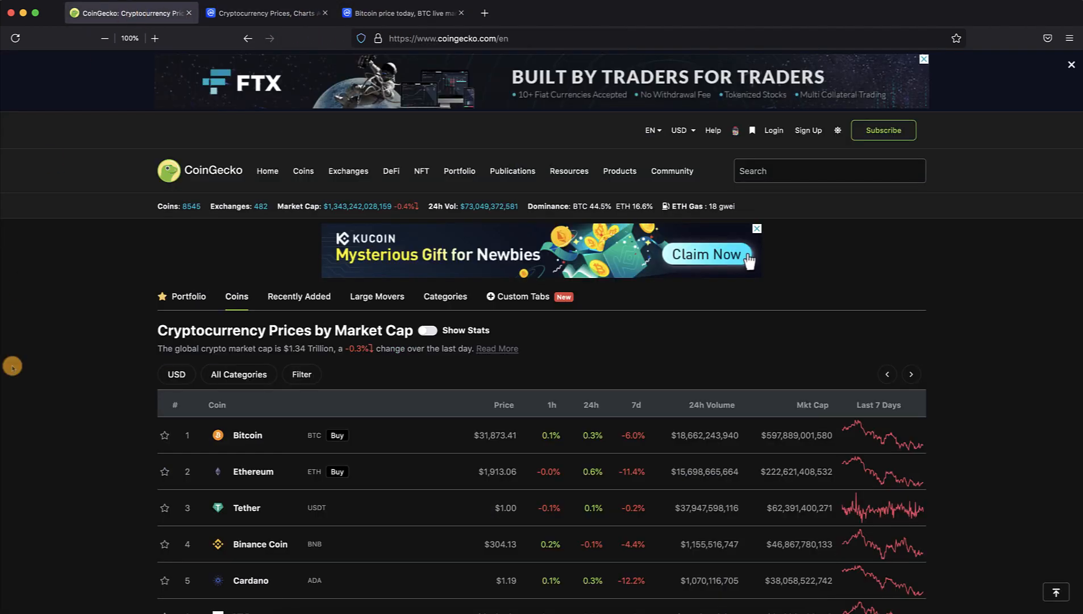
{"action": "scroll", "scroll_direction": "down", "scroll_amount": 3}
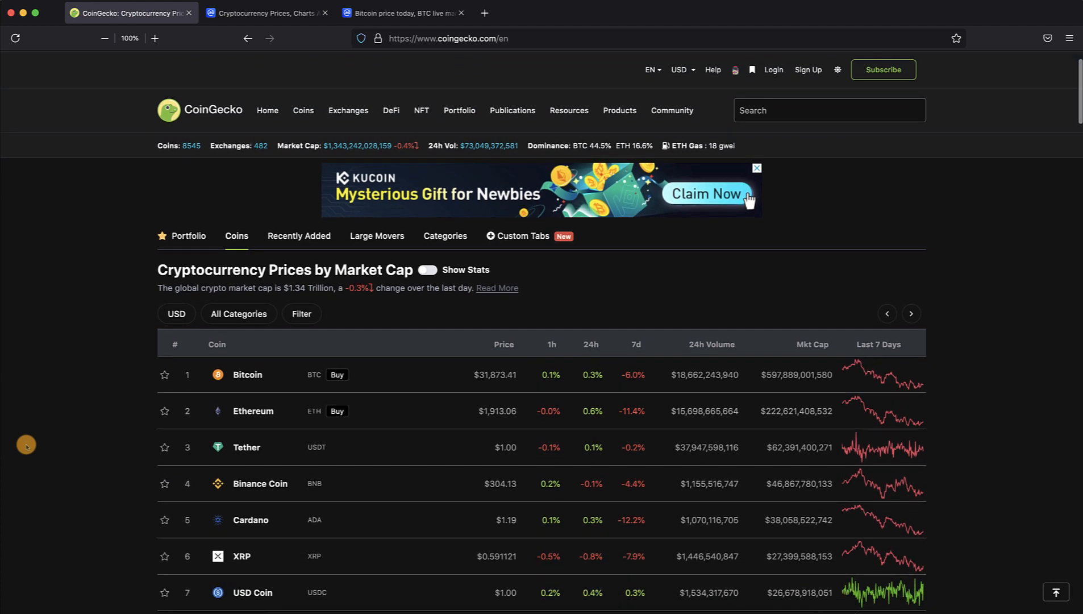
{"action": "scroll", "scroll_direction": "down", "scroll_amount": 3}
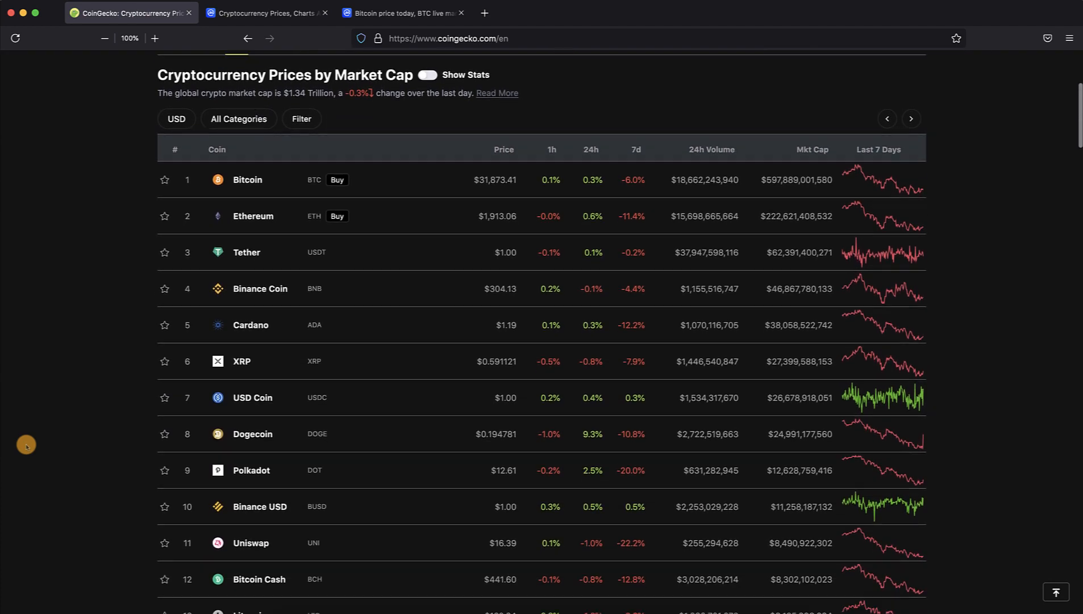
{"action": "scroll", "scroll_direction": "down", "scroll_amount": 3}
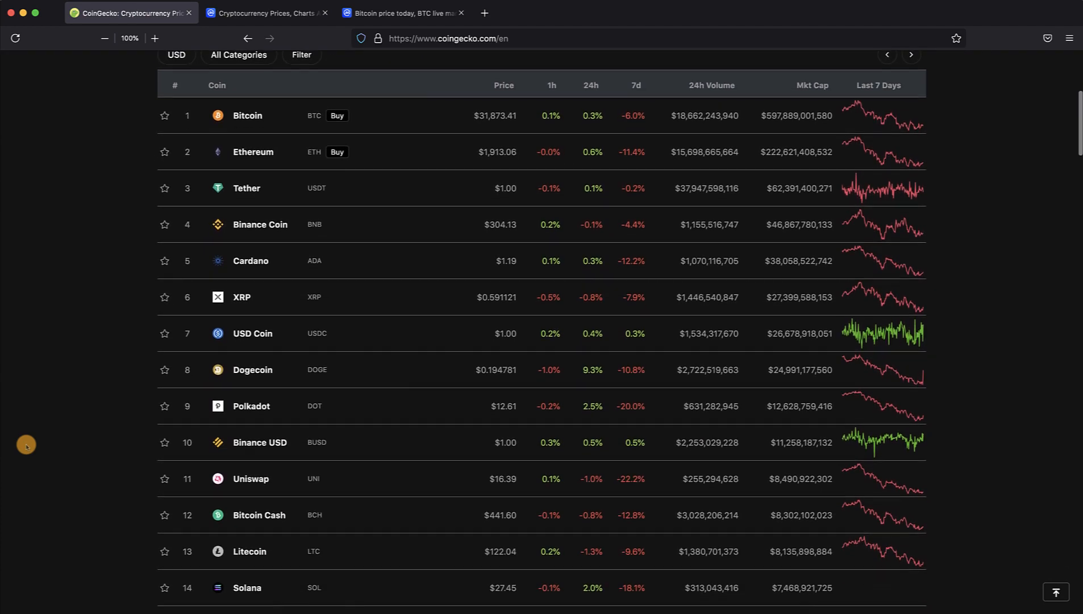
{"action": "scroll", "scroll_direction": "down", "scroll_amount": 3}
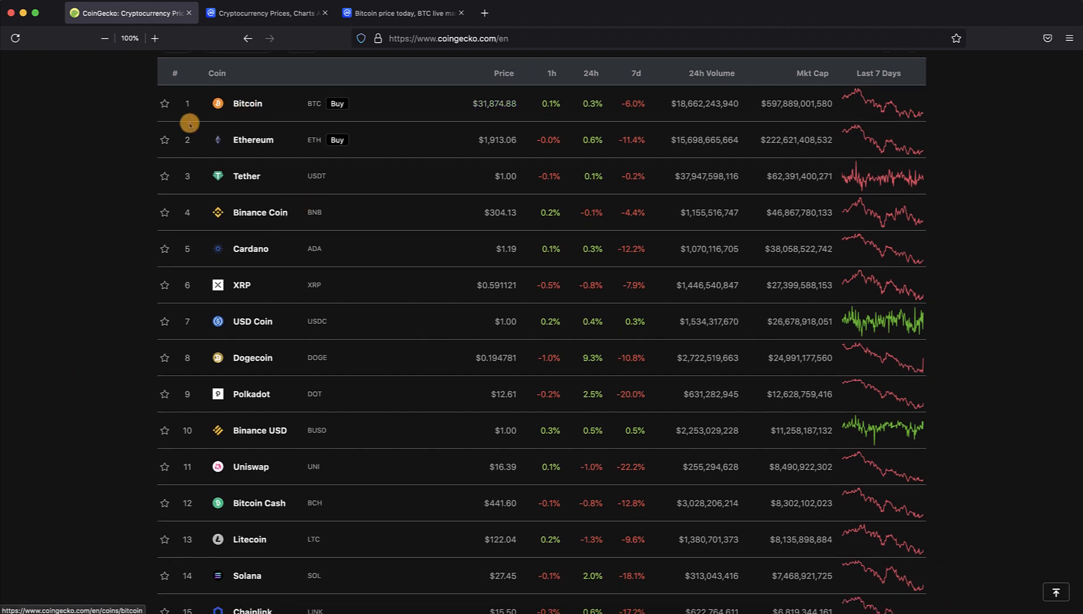
{"action": "mouse_move", "coordinate": [77, 212]}
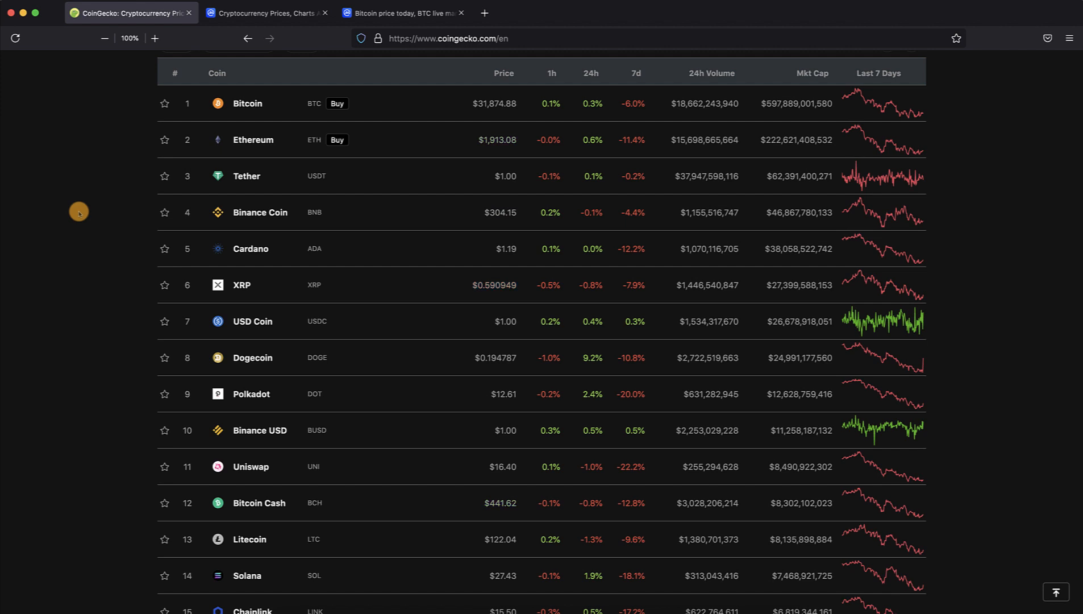
{"action": "mouse_move", "coordinate": [118, 183]}
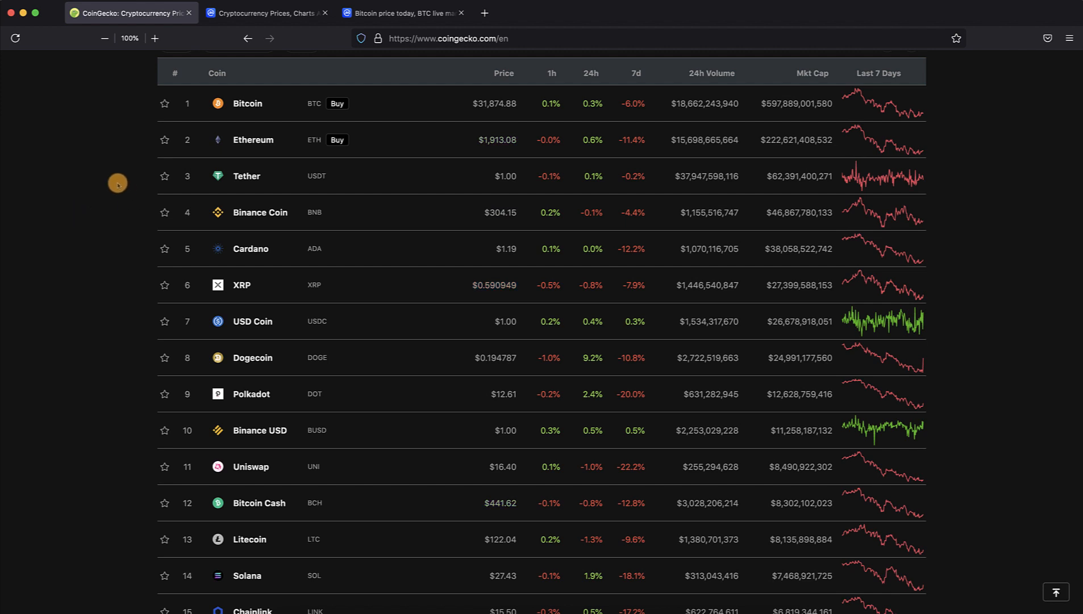
{"action": "mouse_move", "coordinate": [58, 201]}
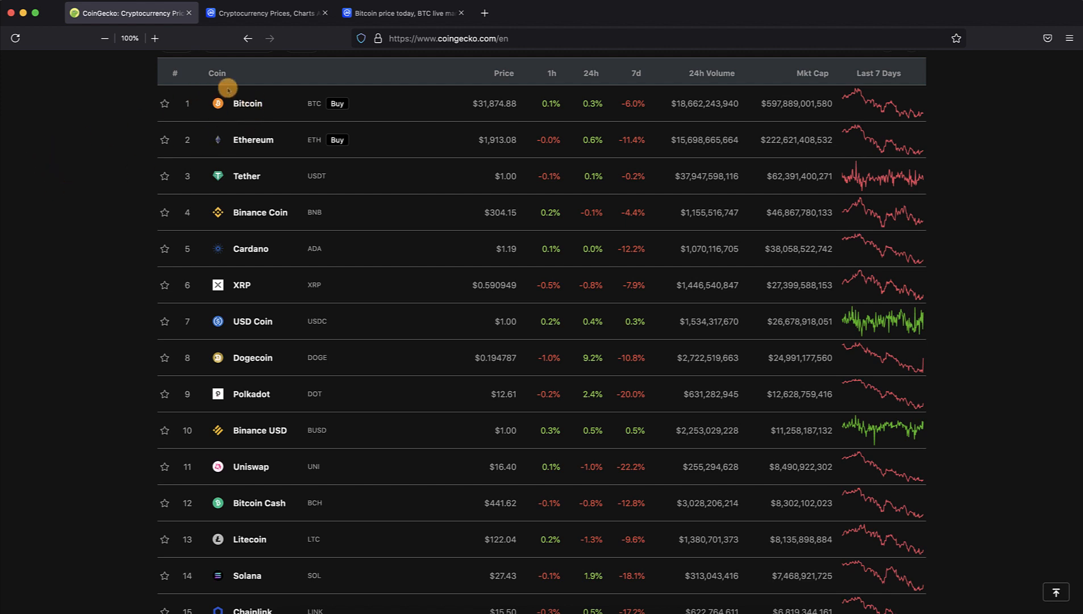
{"action": "mouse_move", "coordinate": [247, 103]}
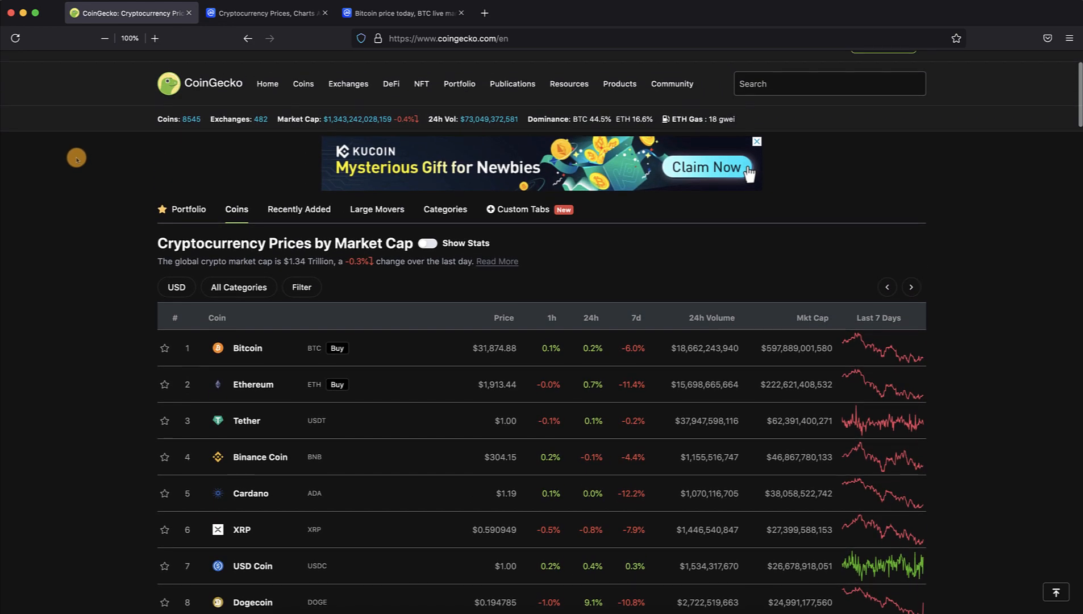
{"action": "scroll", "scroll_direction": "down", "scroll_amount": 3}
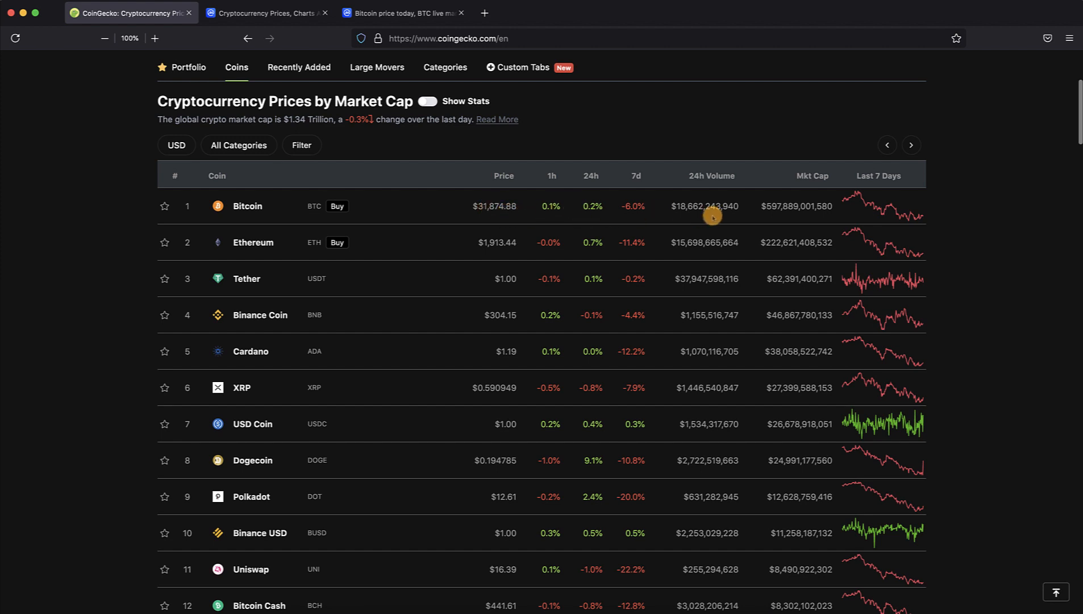
{"action": "mouse_move", "coordinate": [784, 210]}
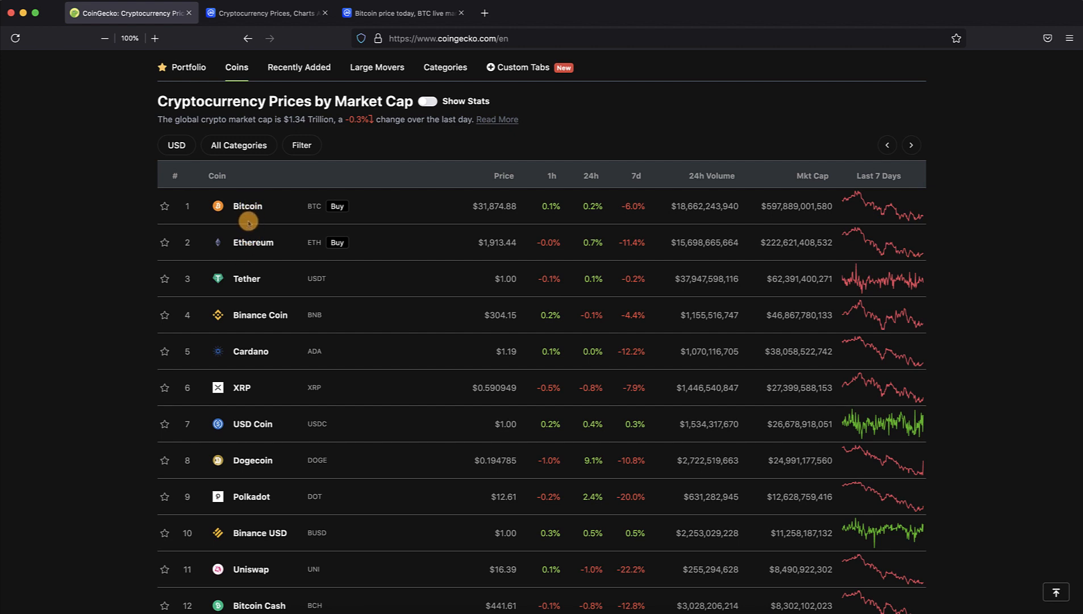
{"action": "mouse_move", "coordinate": [58, 180]}
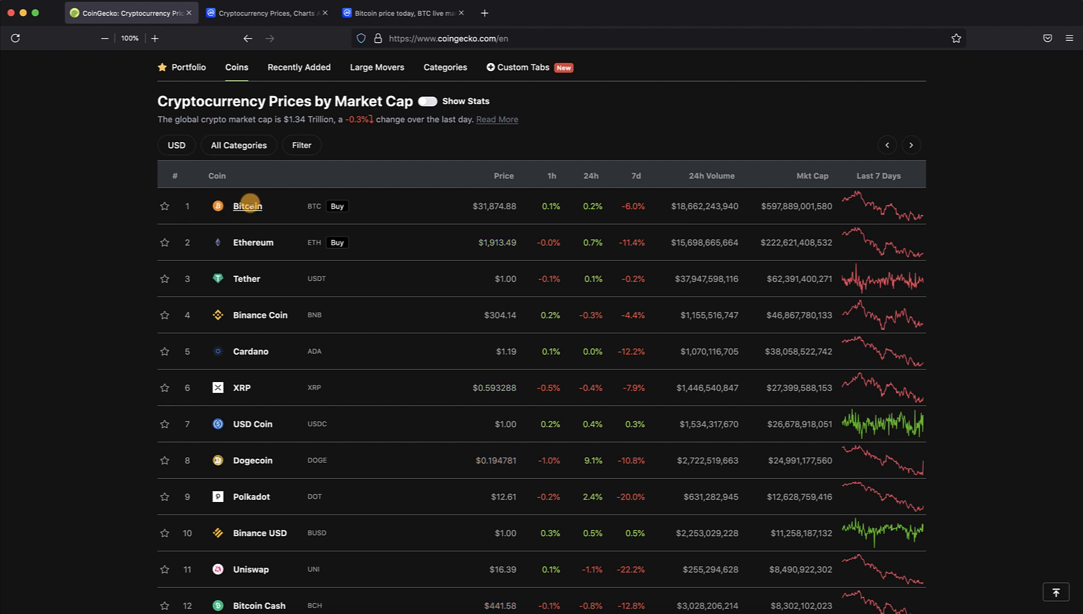
{"action": "mouse_move", "coordinate": [70, 205]}
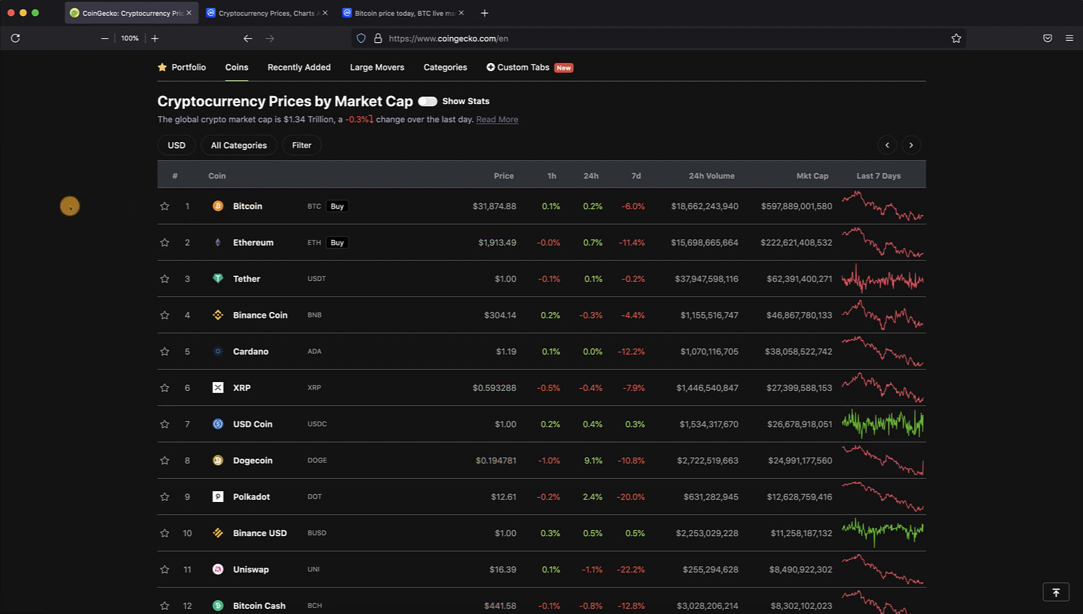
{"action": "mouse_move", "coordinate": [56, 186]}
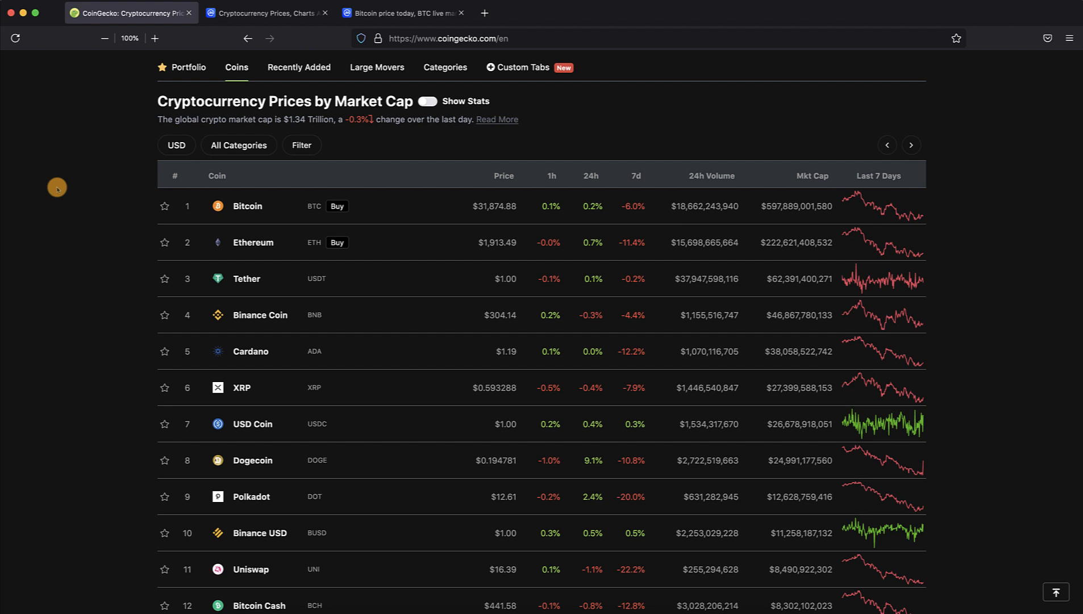
{"action": "mouse_move", "coordinate": [74, 433]}
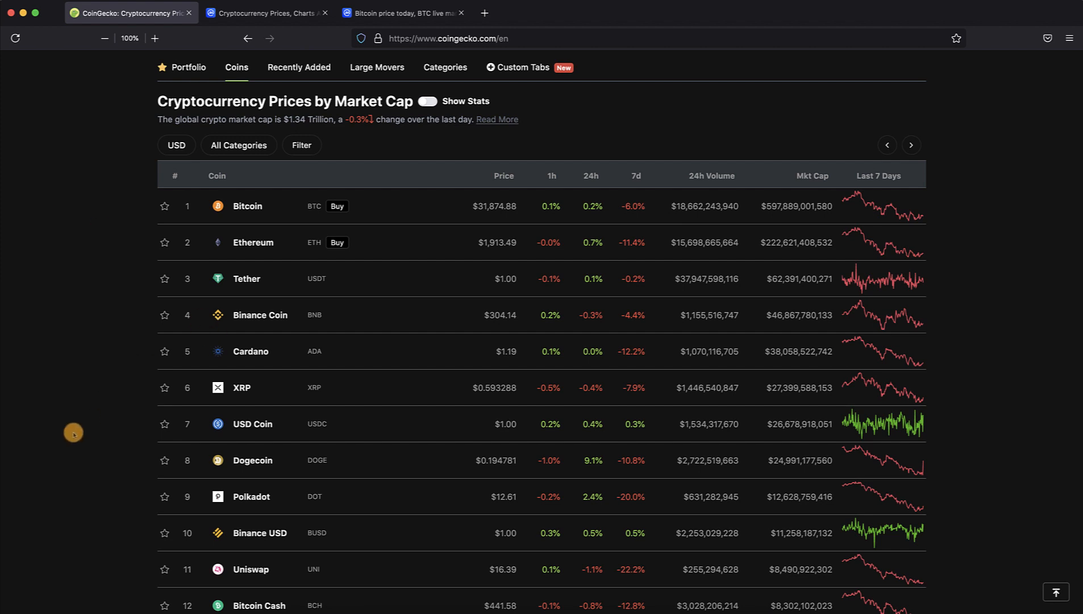